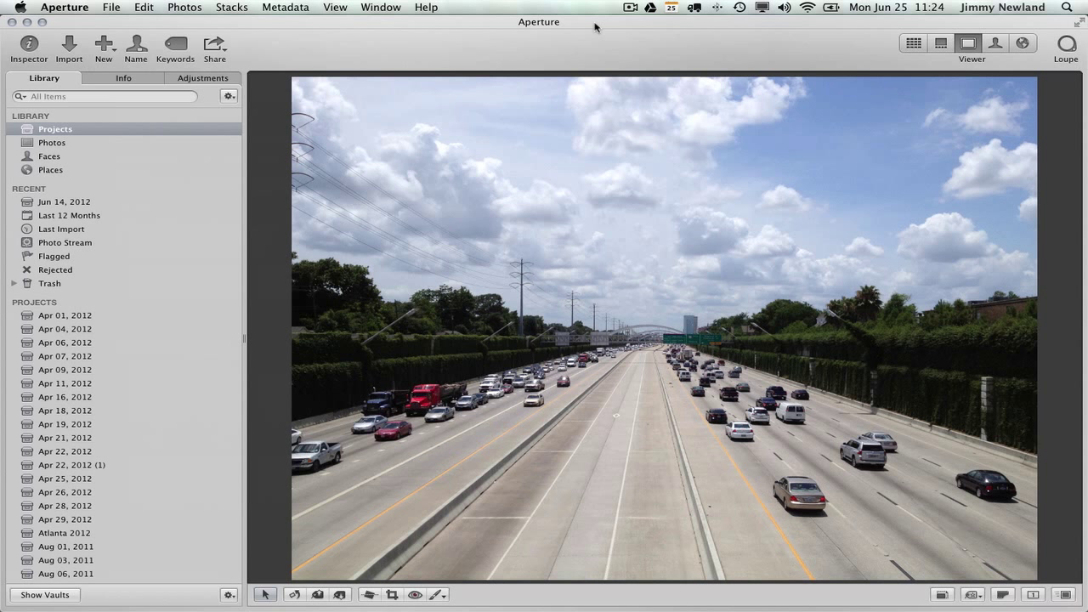
mouse_move(650, 332)
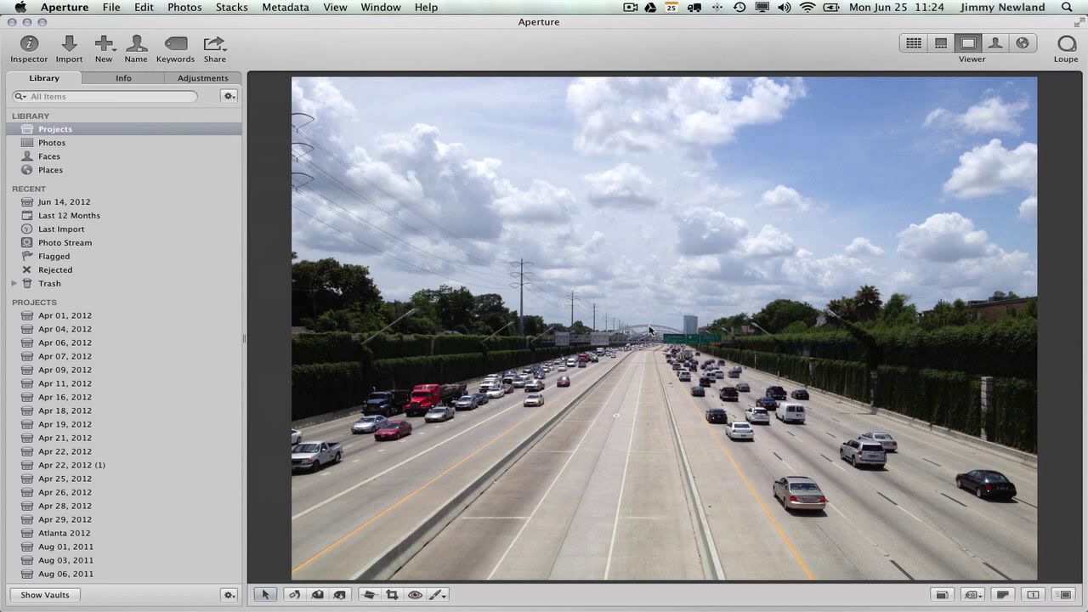
mouse_move(725, 345)
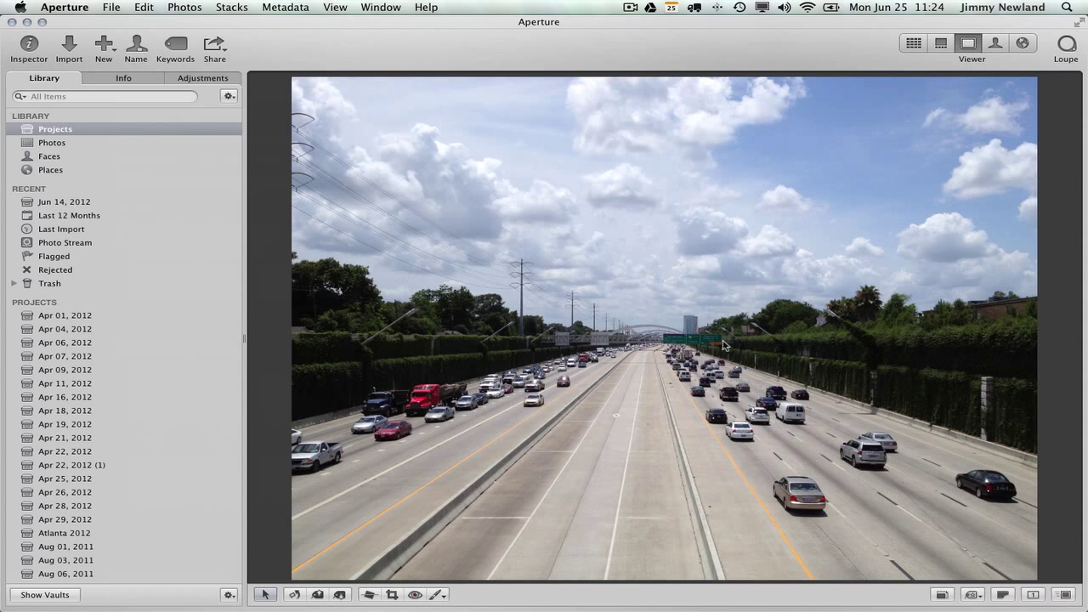
mouse_move(442, 31)
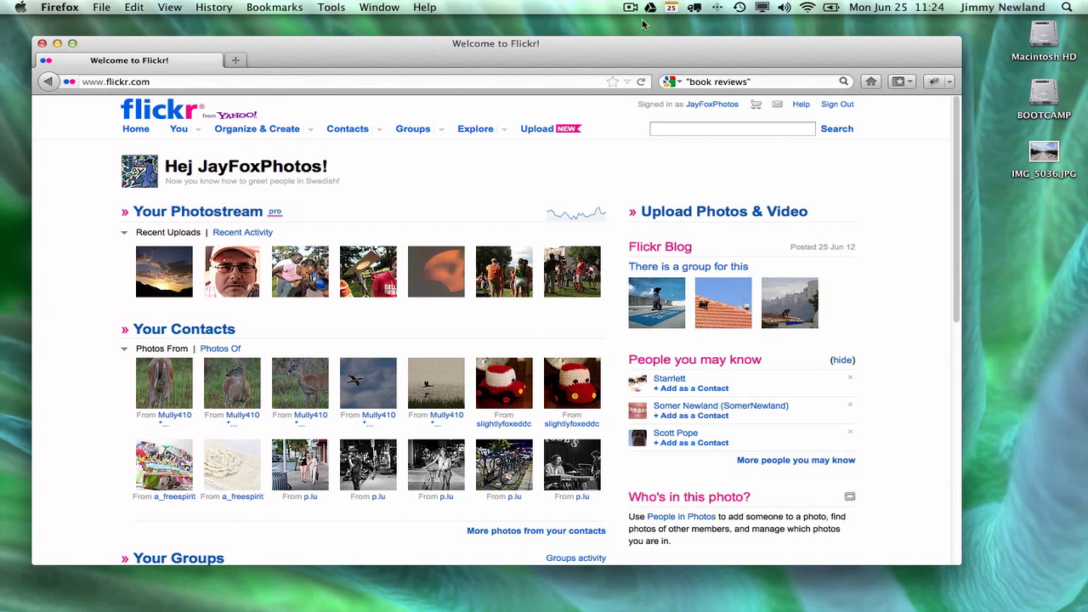
Go to the Flickr Uploadr and drag IMG_5036.JPG from the desktop onto its drop area
left_click(536, 128)
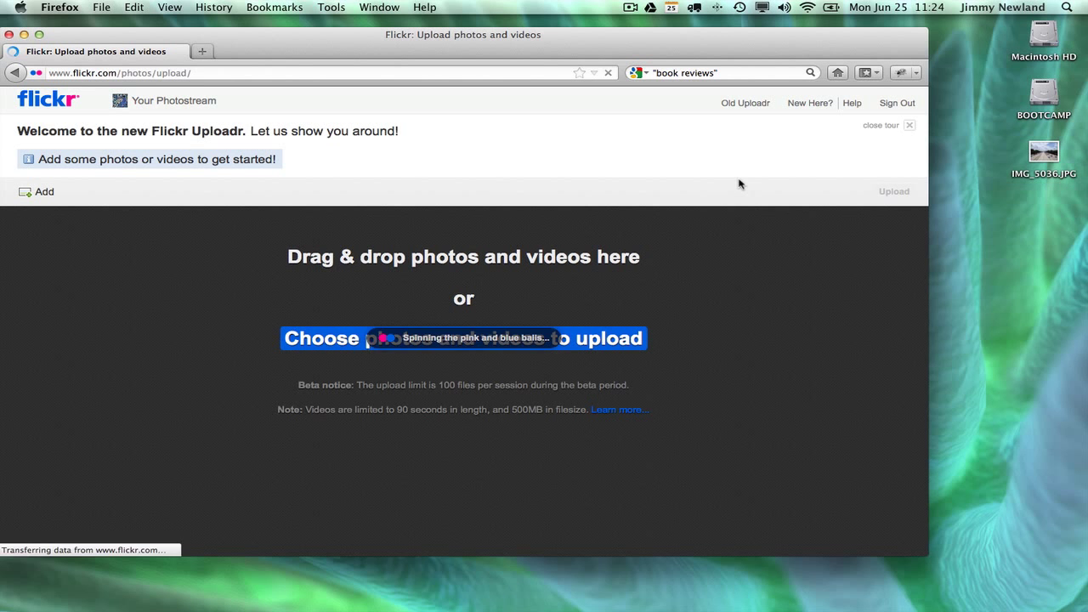
left_click_drag(1044, 153, 533, 306)
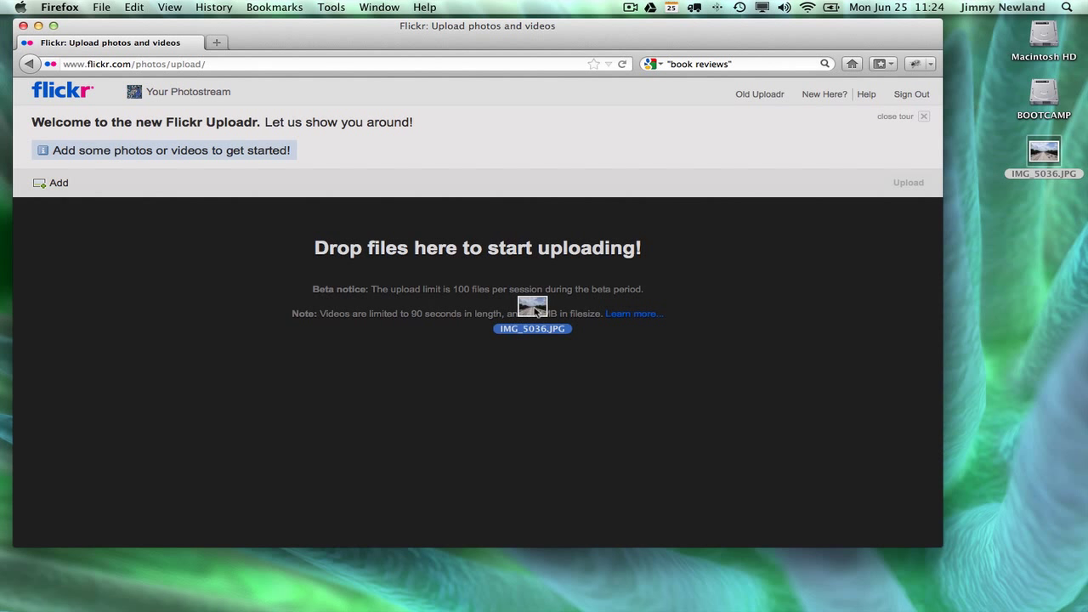
Drop IMG_5036.JPG into the Uploadr so it appears as one photo processing for upload
left_click_drag(1043, 150, 532, 313)
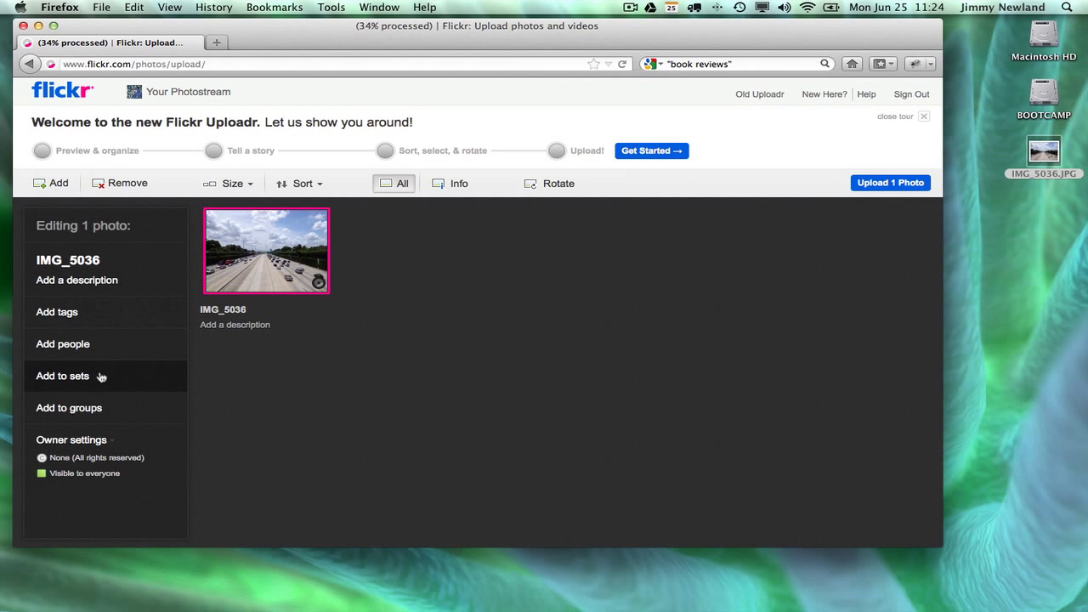
mouse_move(100, 428)
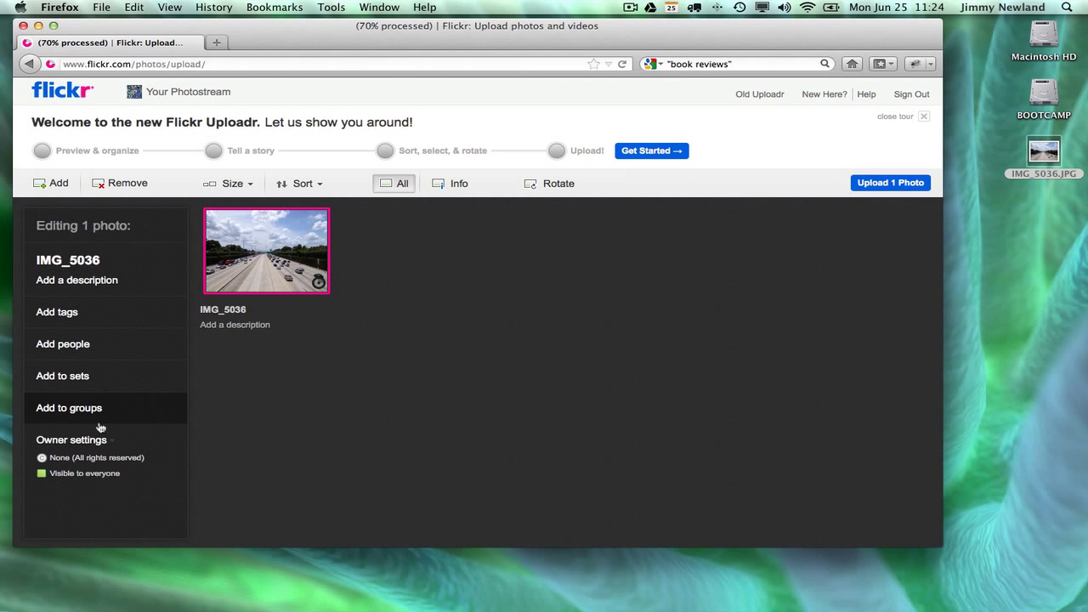
mouse_move(301, 366)
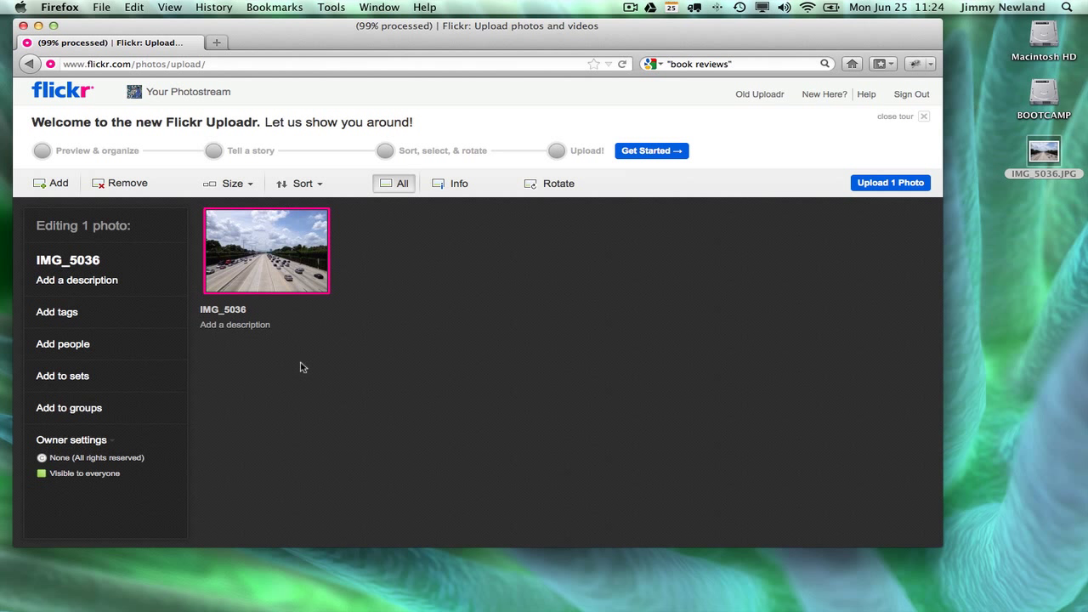
mouse_move(232, 184)
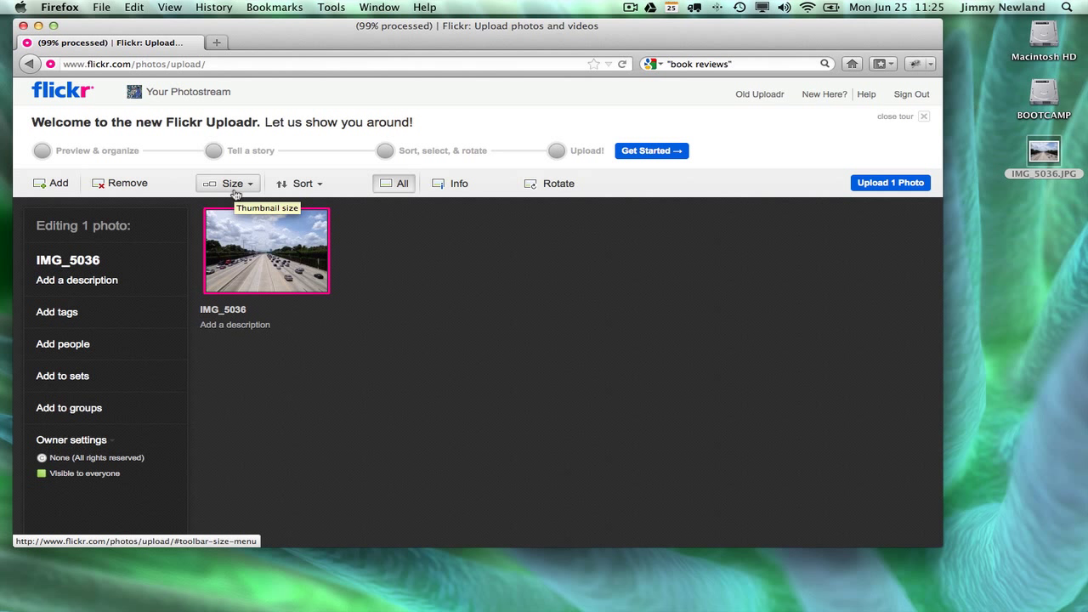
mouse_move(466, 261)
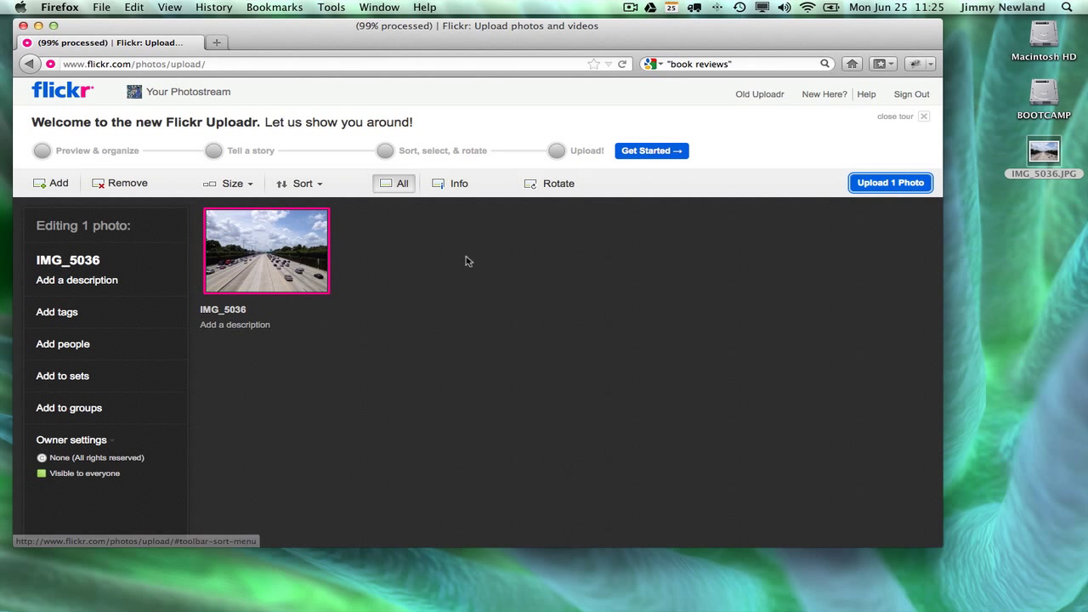
mouse_move(548, 183)
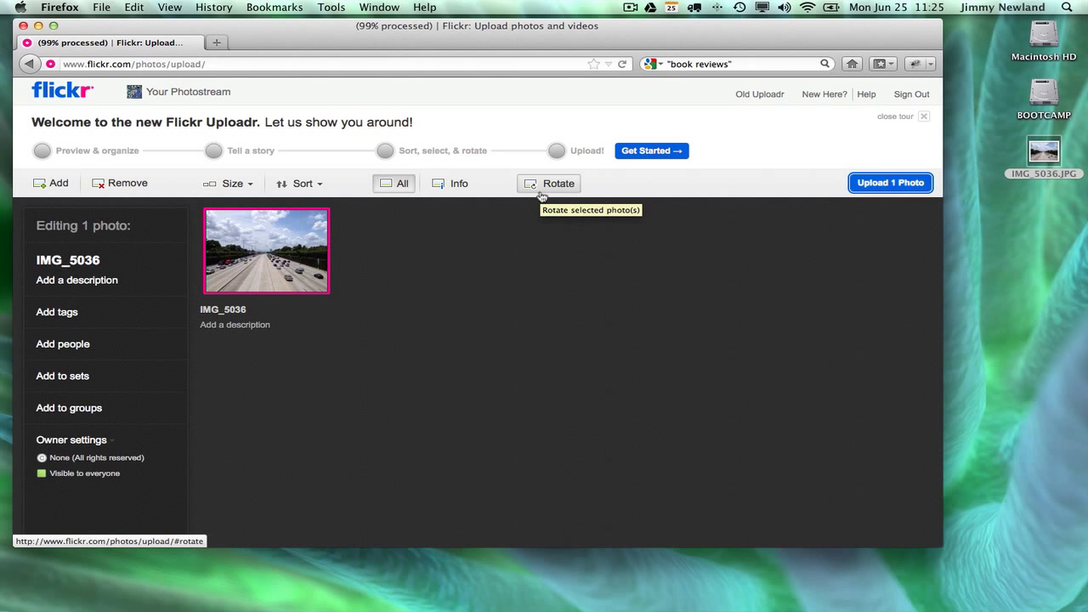
mouse_move(125, 317)
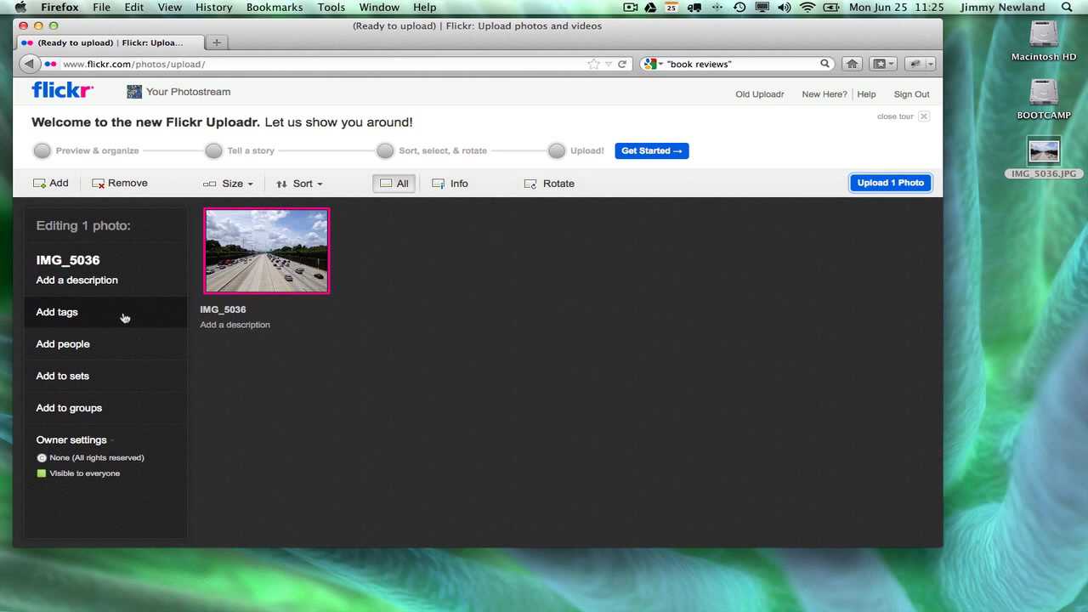
Tag the photo U.S. Highway 59, Houston, Montrose Bridges
left_click(57, 312)
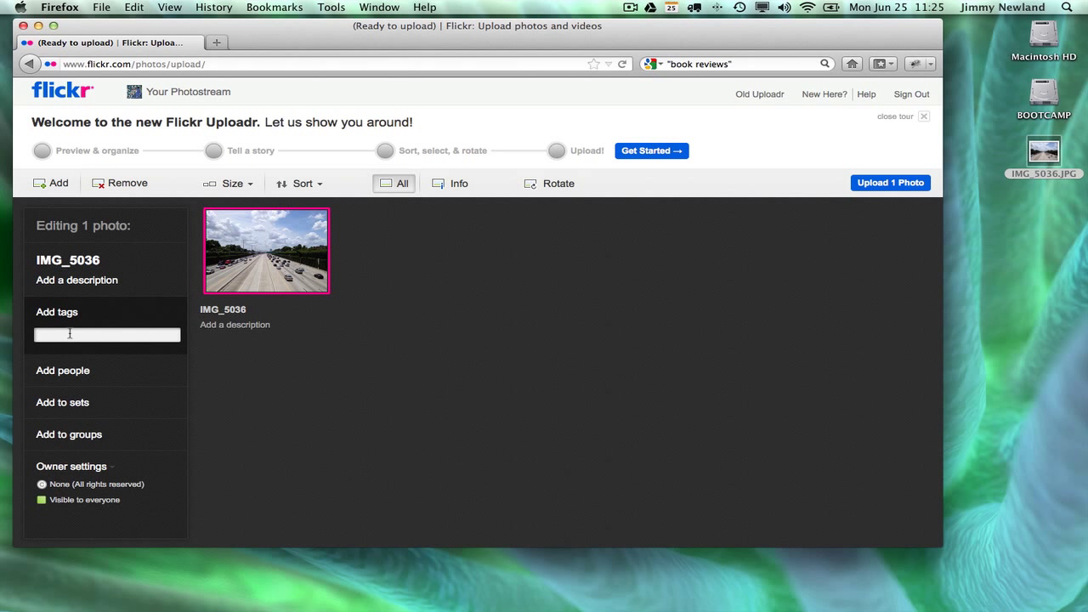
type("U.S. Highway")
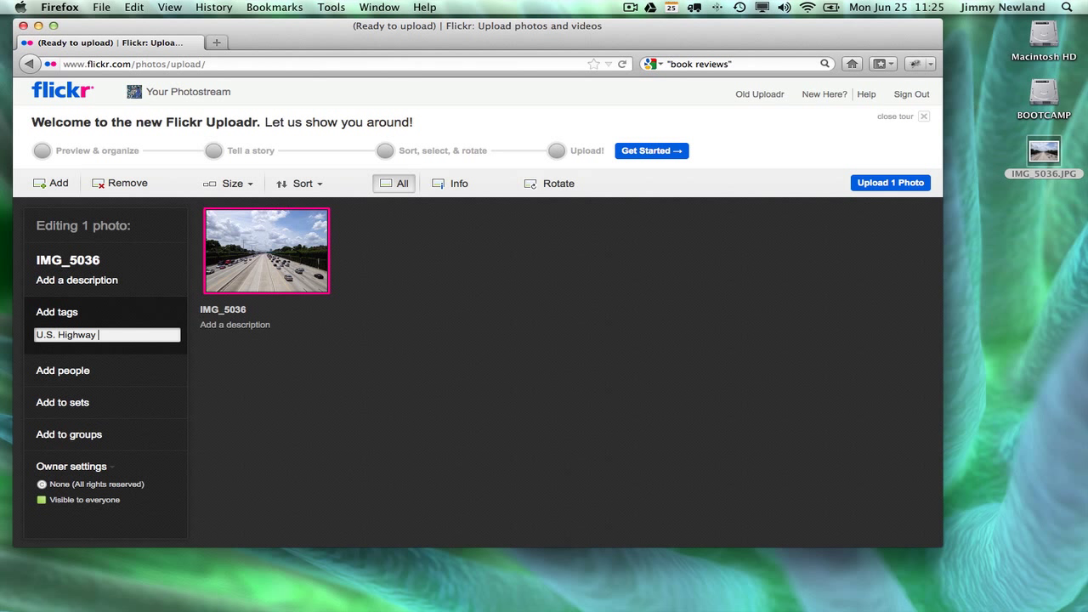
type("59, Houston, Montrose Bridges")
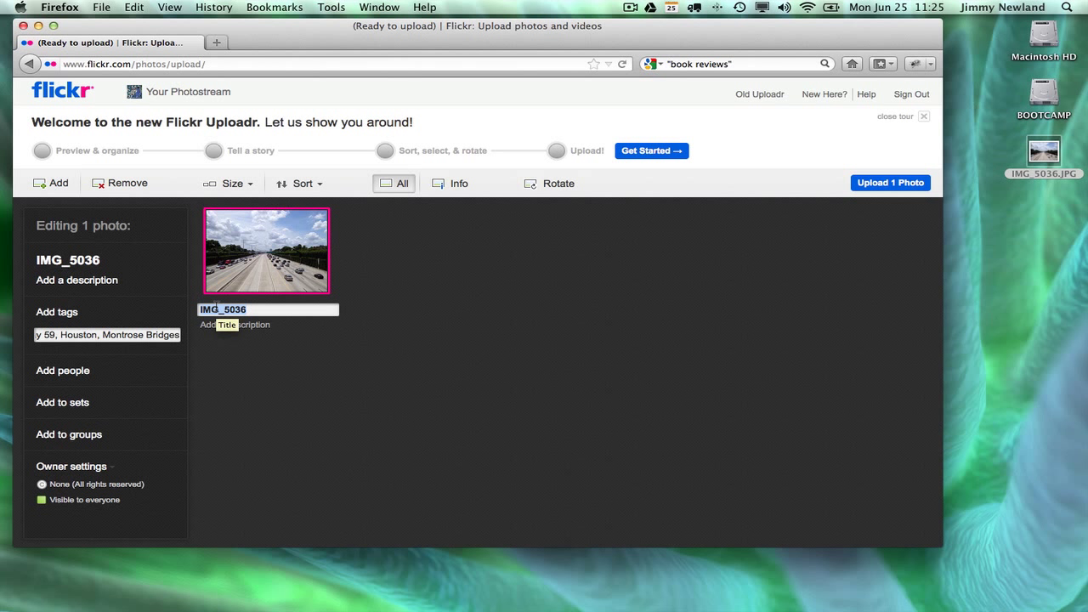
Retitle IMG_5036 as 'view from Graustark Bridge'
type("view from Grausta")
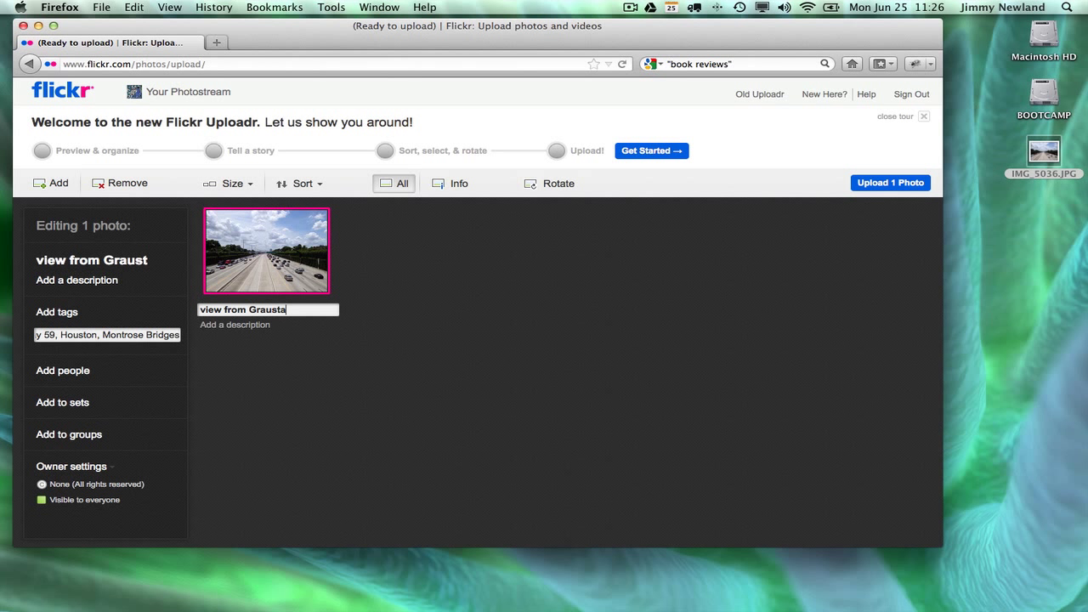
type("rk Bridge")
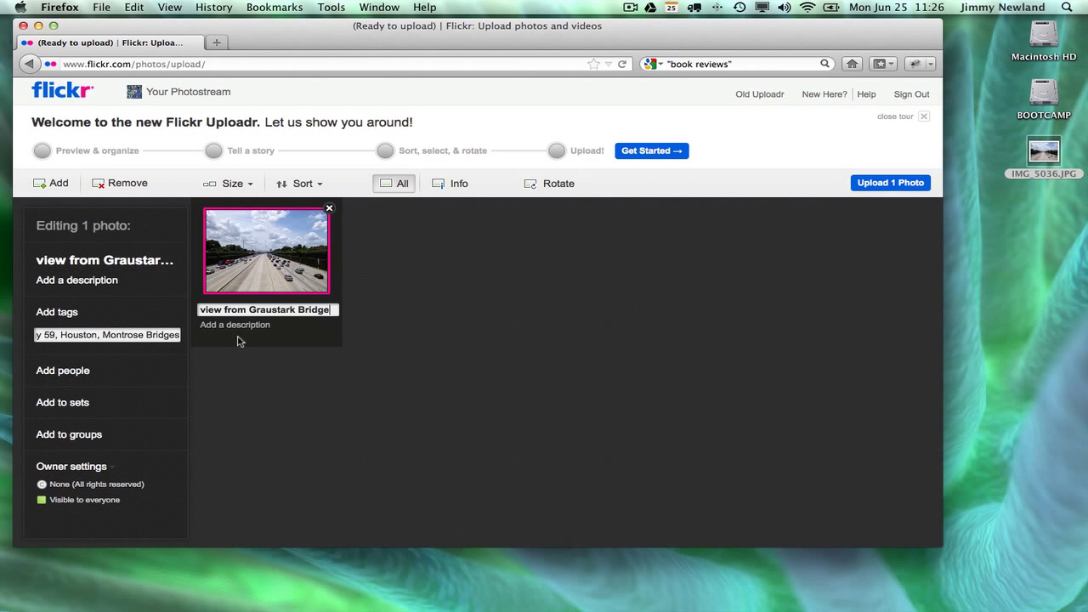
mouse_move(893, 163)
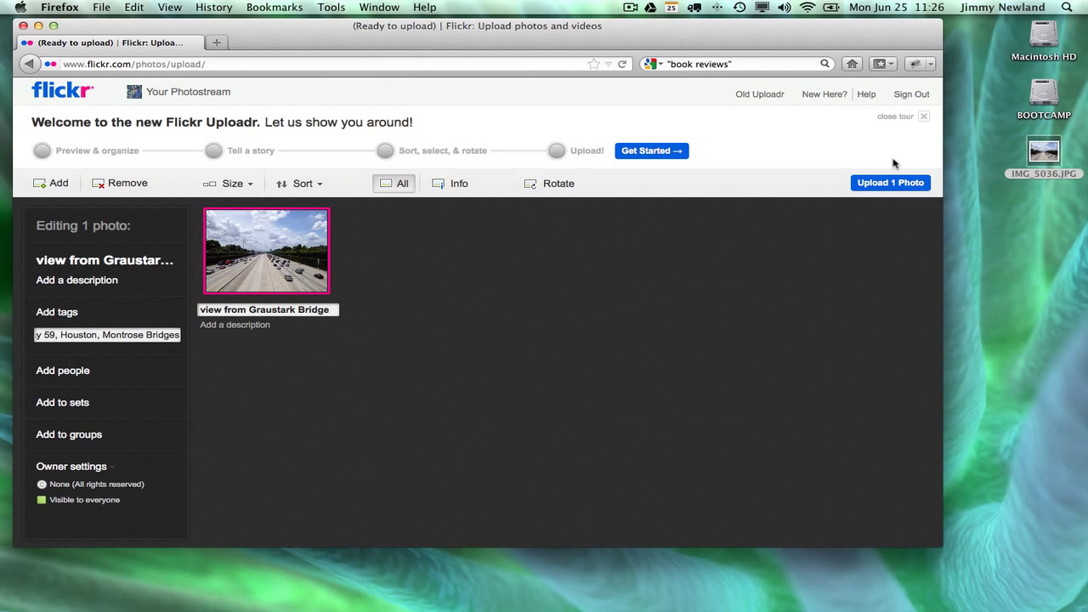
Upload the photo to the photostream and open its own photo page
left_click(890, 183)
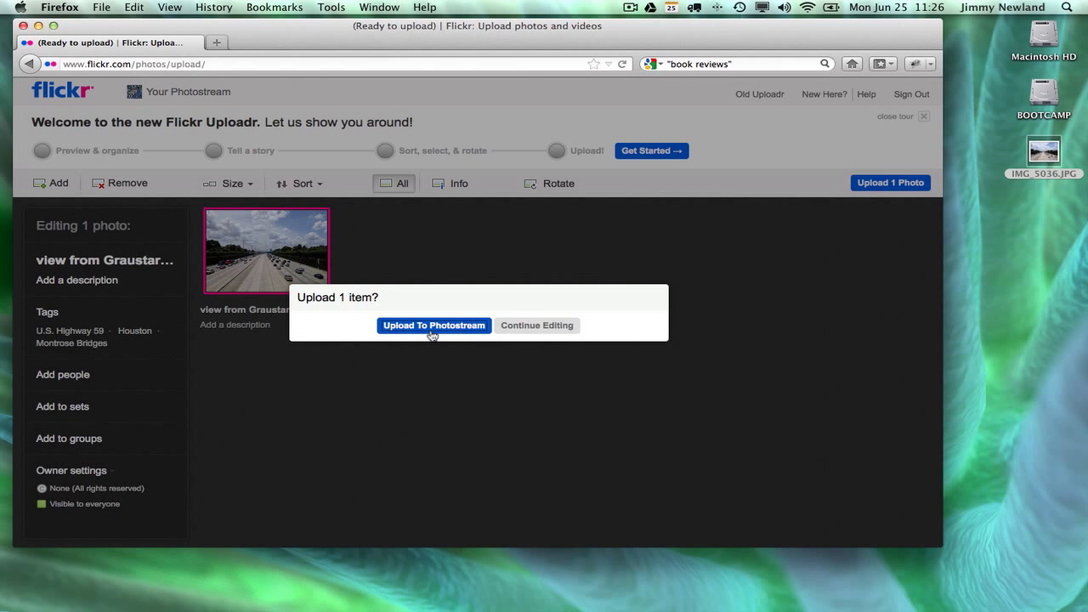
left_click(433, 326)
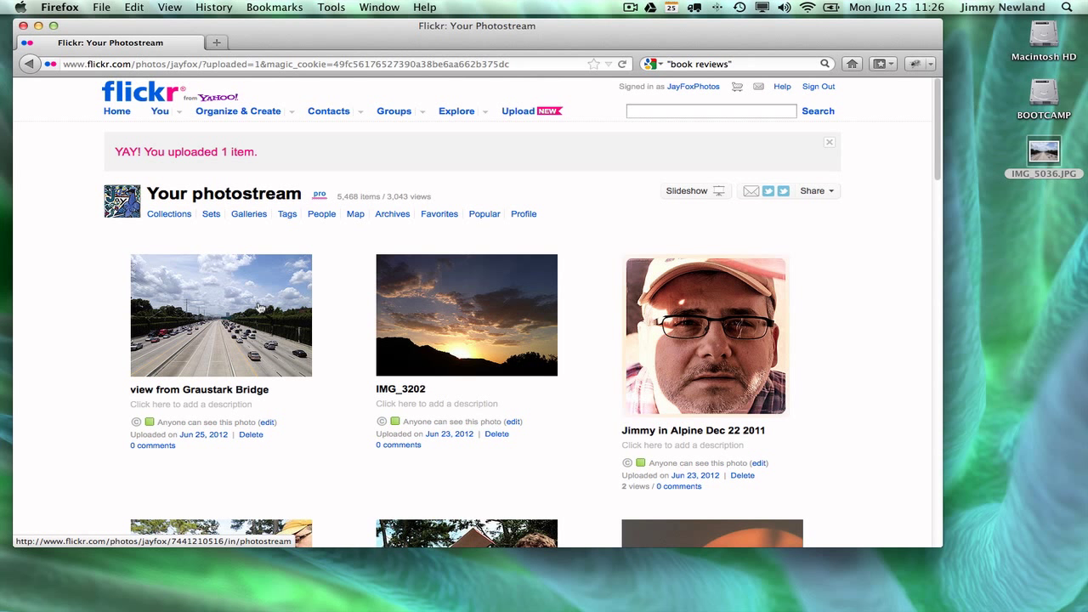
left_click(220, 314)
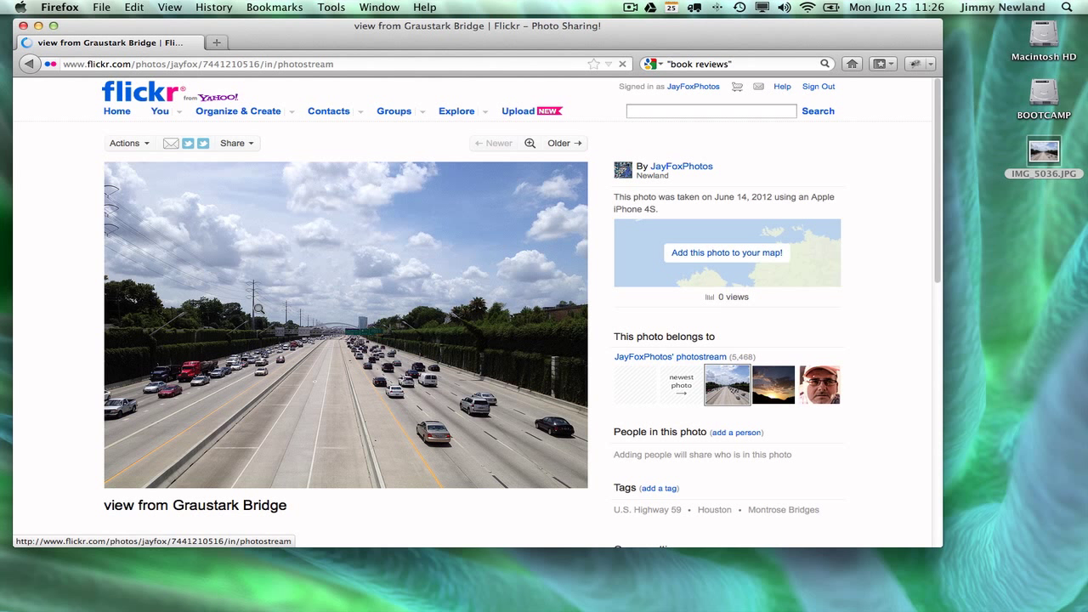
View all sizes of the photo including the Medium 640 preview, then return to its page
left_click(127, 142)
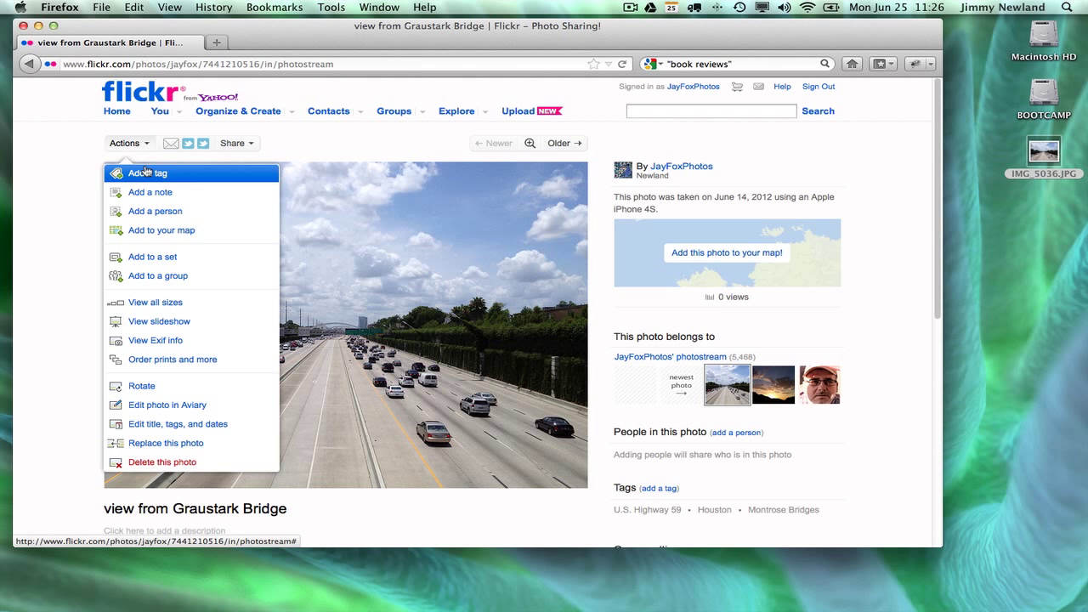
left_click(155, 302)
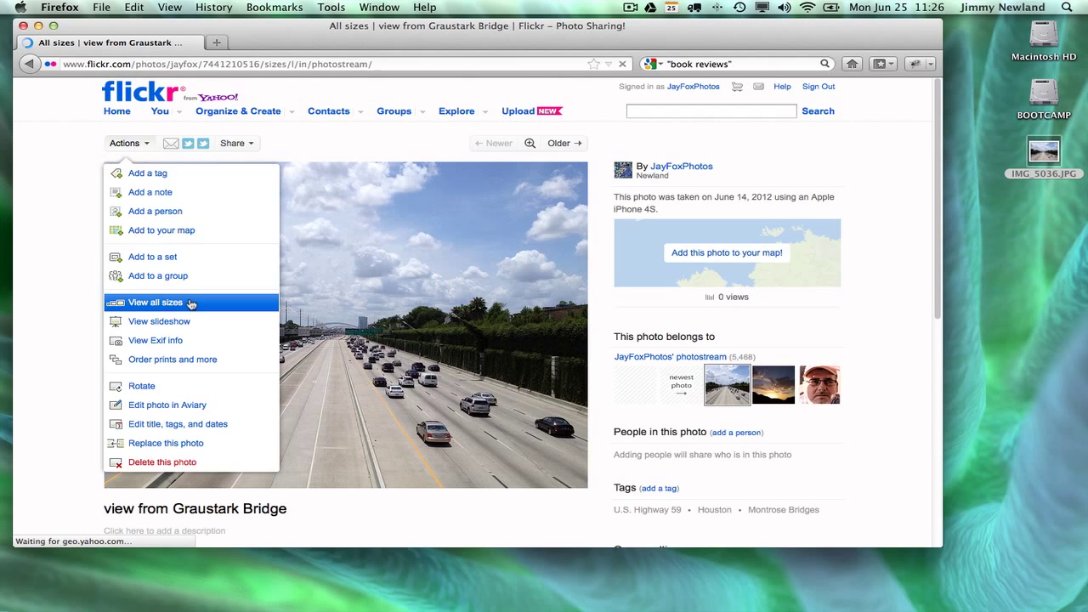
left_click(155, 302)
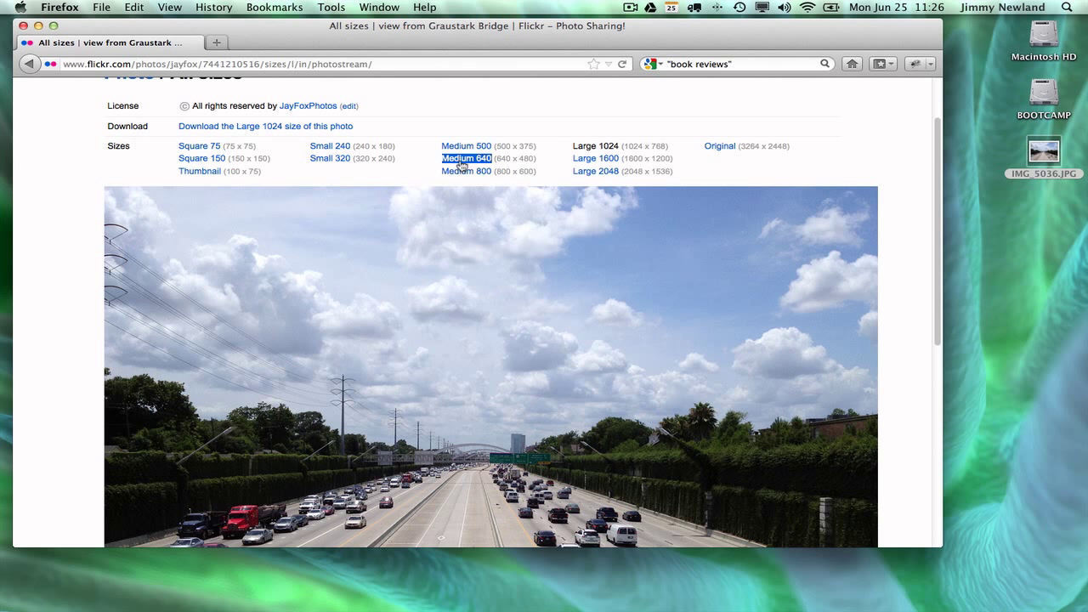
left_click(30, 64)
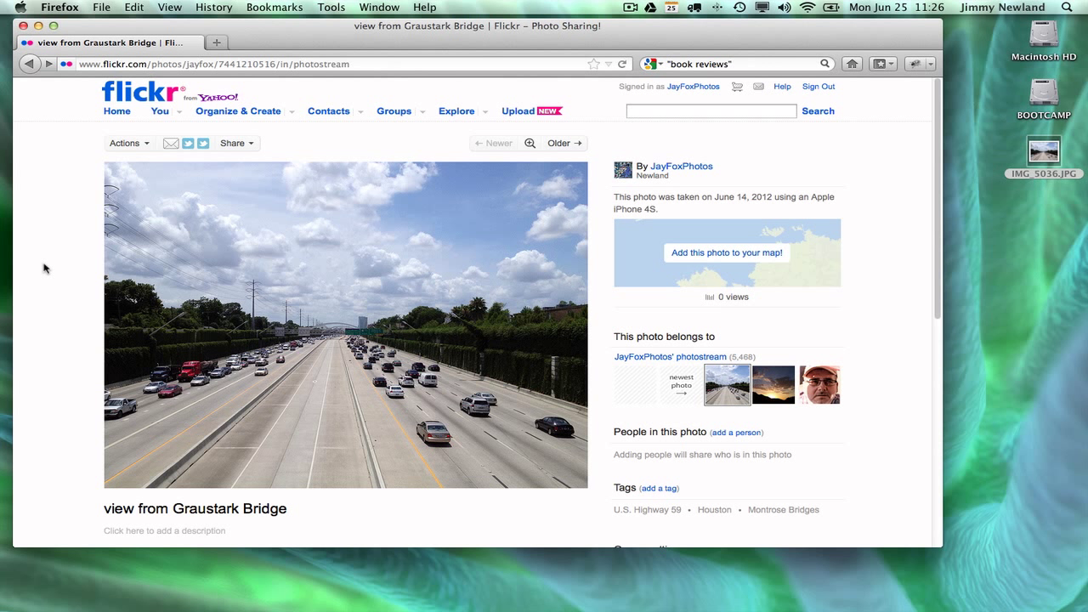
mouse_move(507, 350)
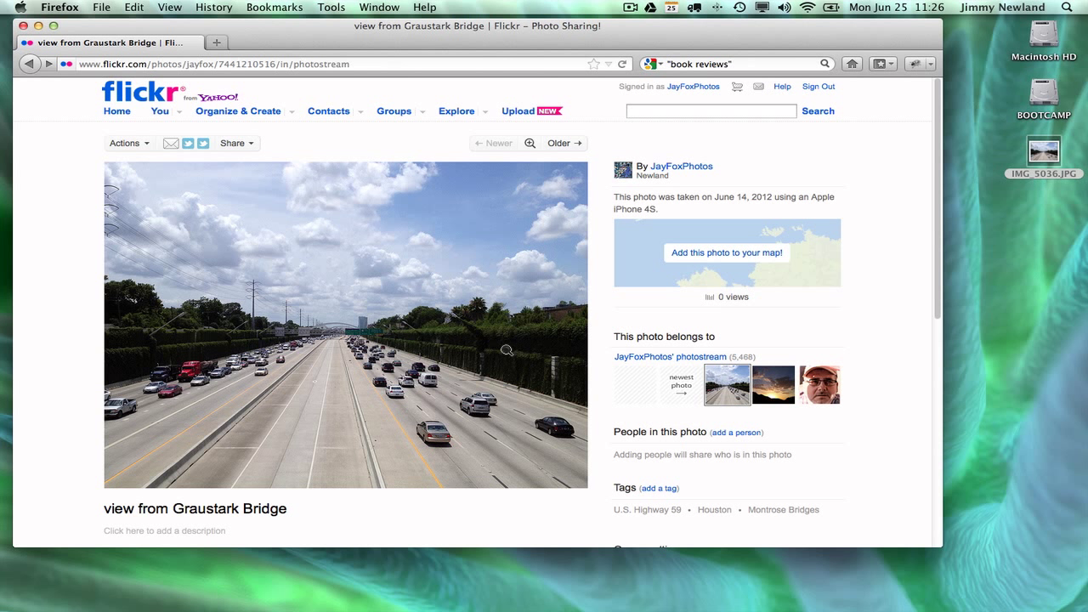
Open the highway photo for editing in Aviary via the Actions menu
left_click(126, 143)
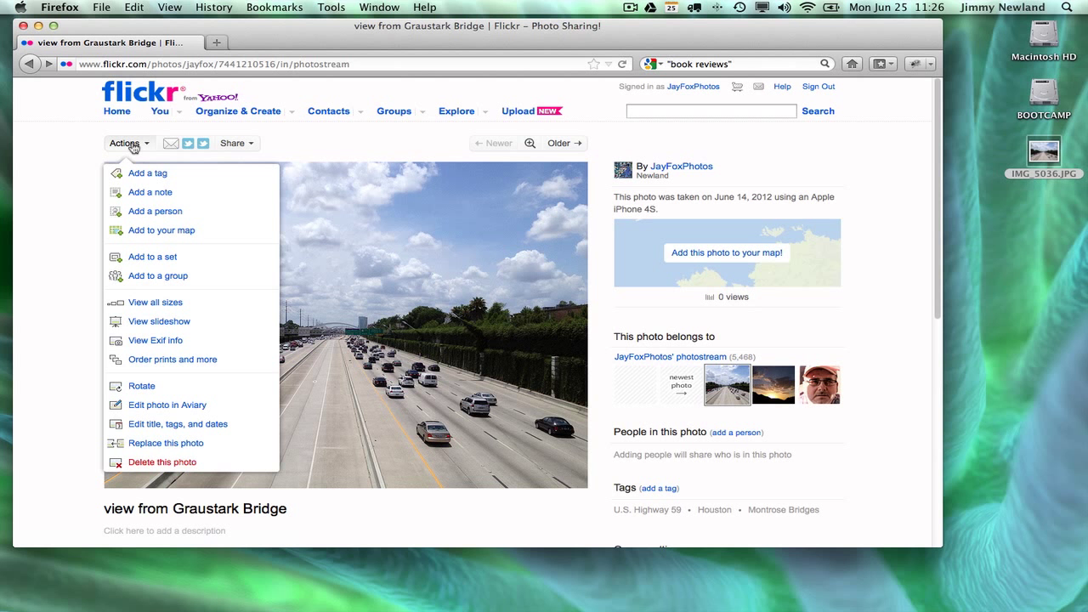
left_click(167, 404)
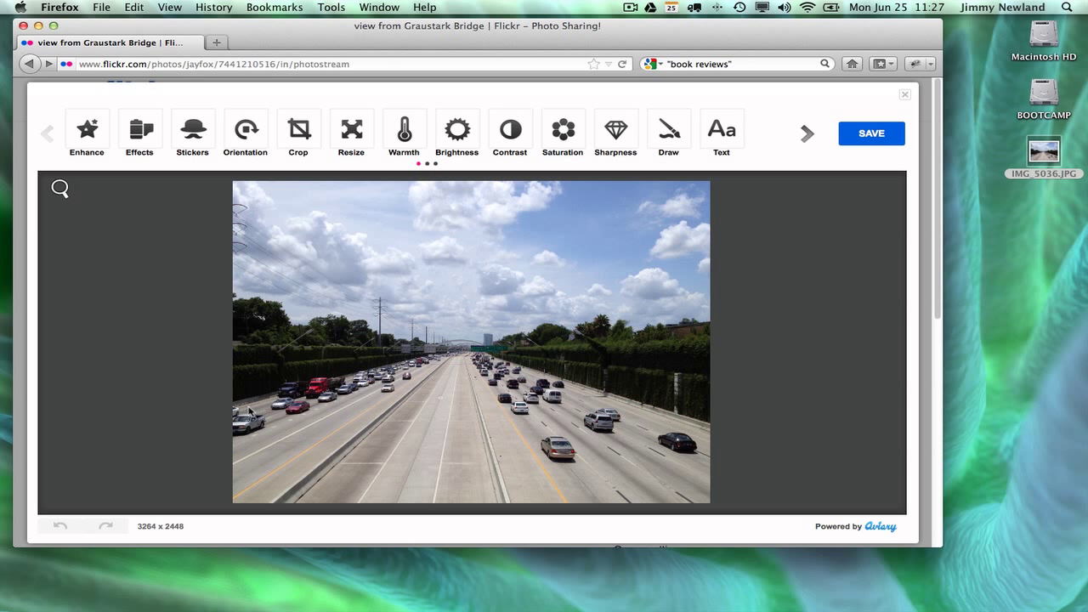
mouse_move(742, 321)
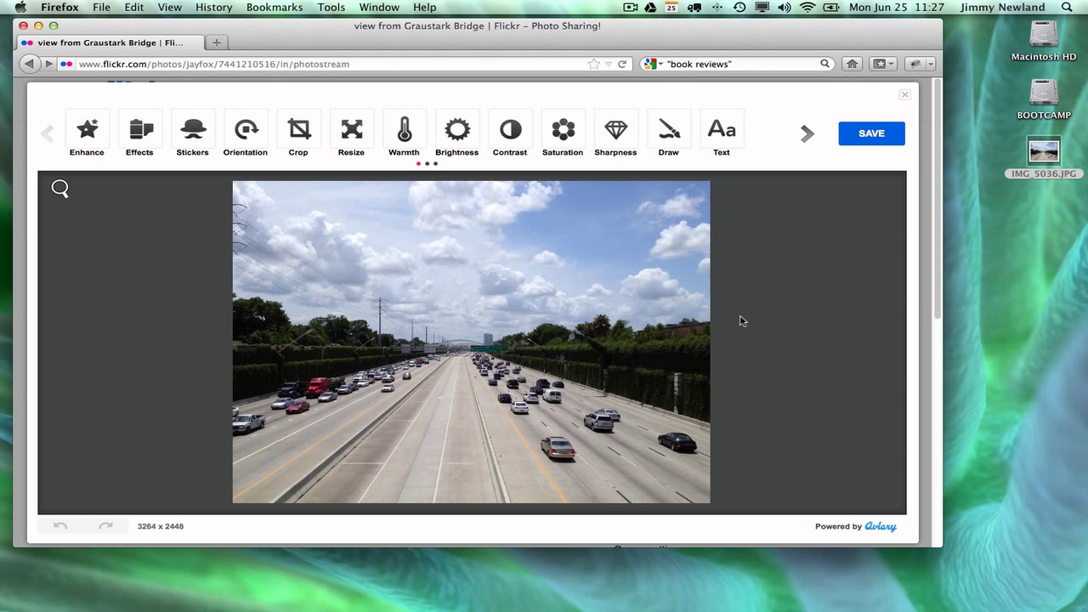
mouse_move(169, 298)
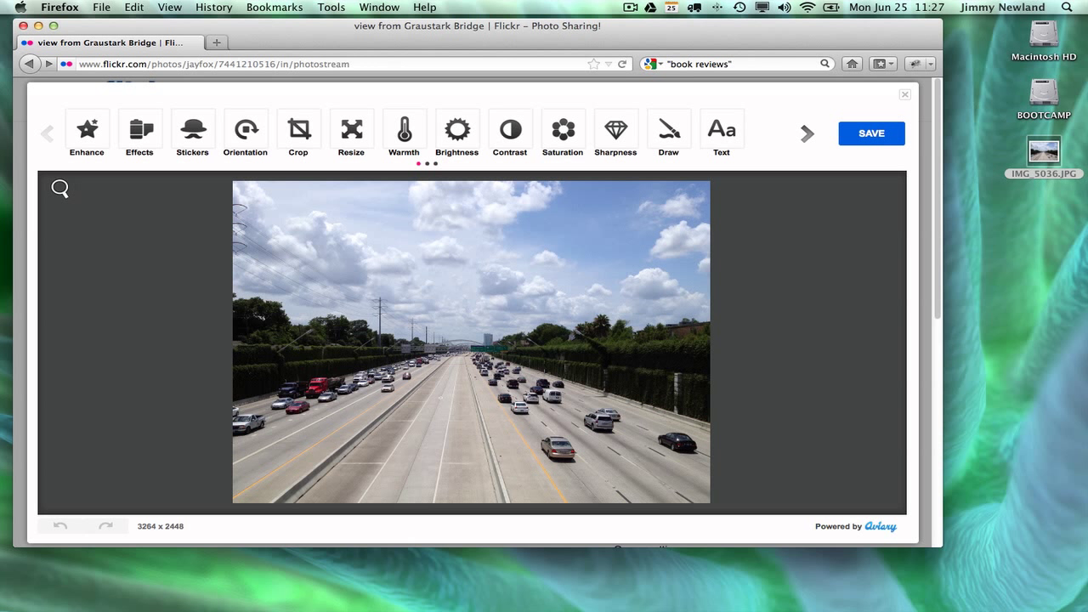
Preview the Laguna, Singe, Original and Indiglow effects, then choose the Strato film-frame look
left_click(86, 134)
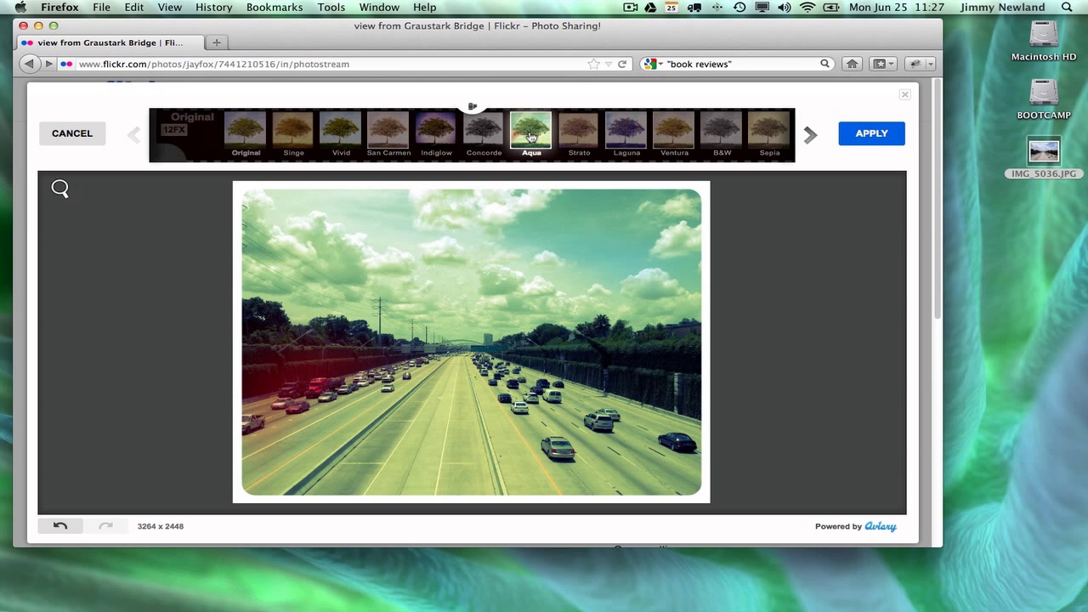
mouse_move(606, 294)
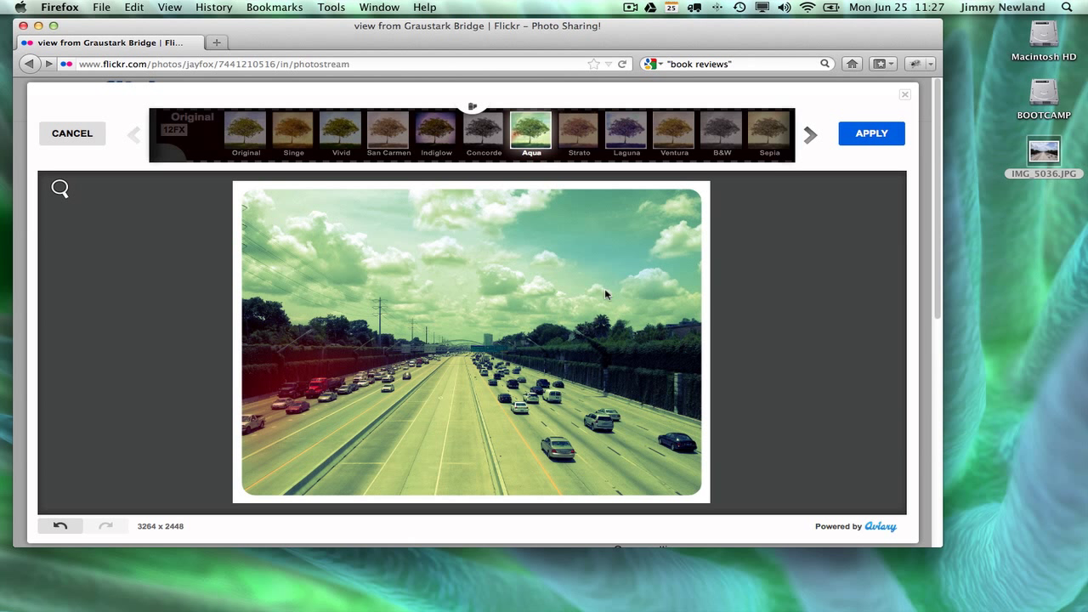
mouse_move(588, 138)
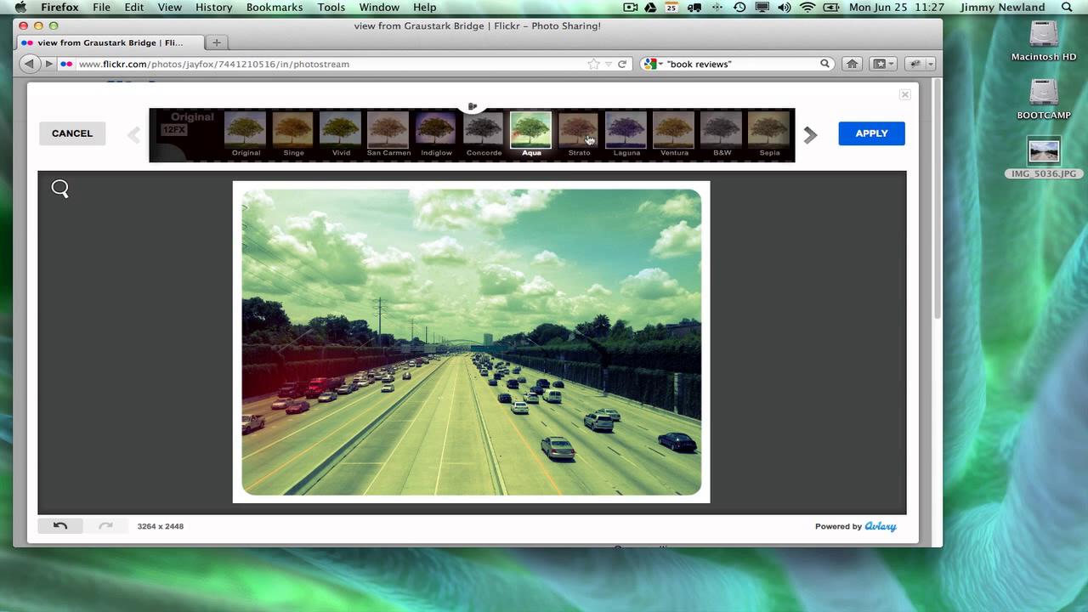
left_click(625, 129)
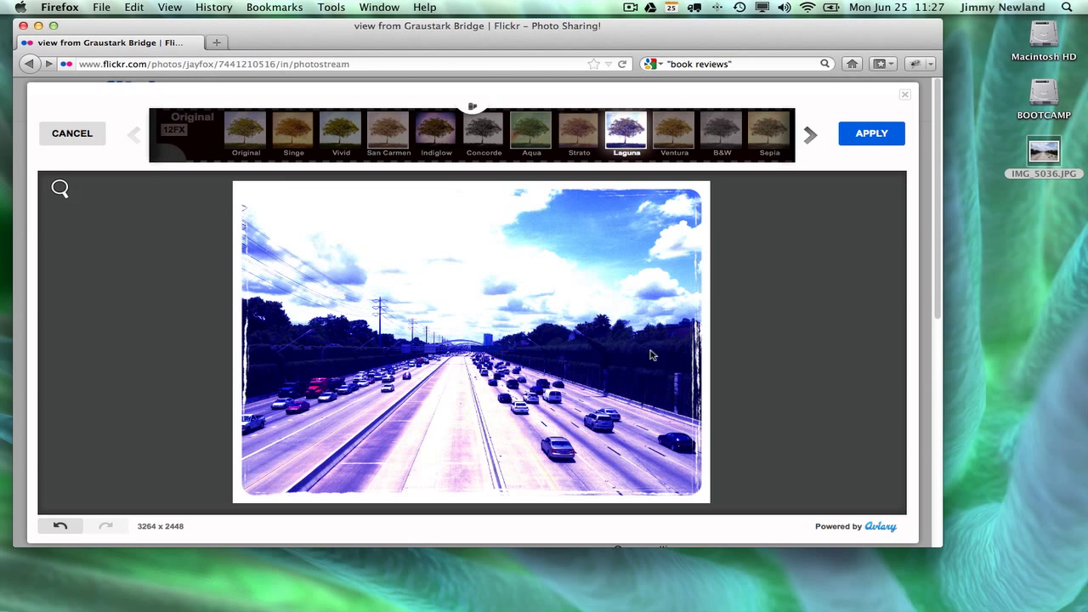
left_click(293, 127)
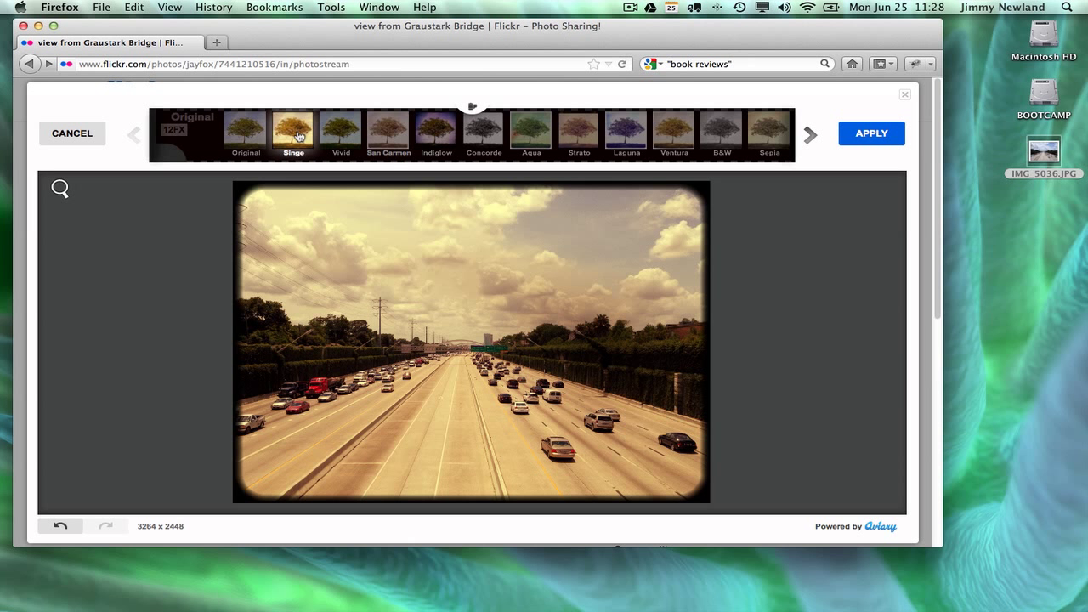
left_click(244, 128)
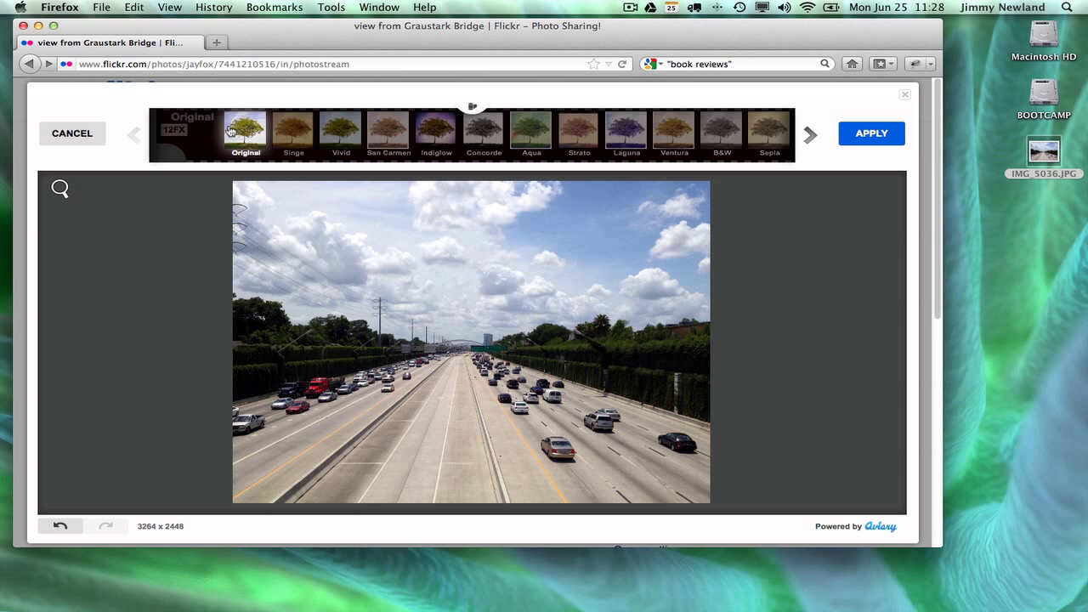
left_click(435, 132)
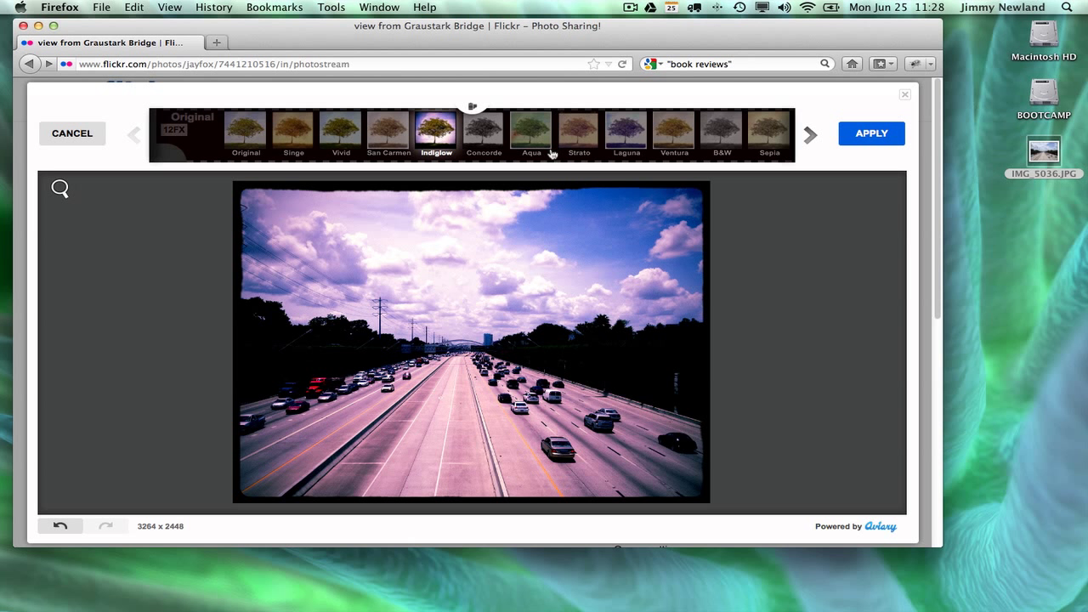
left_click(579, 133)
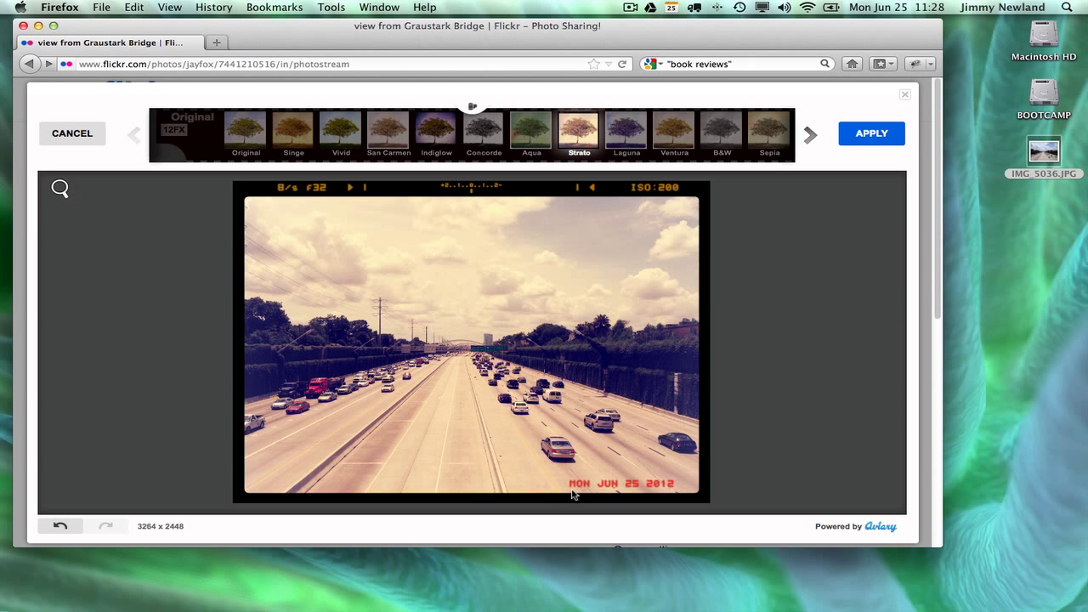
mouse_move(672, 277)
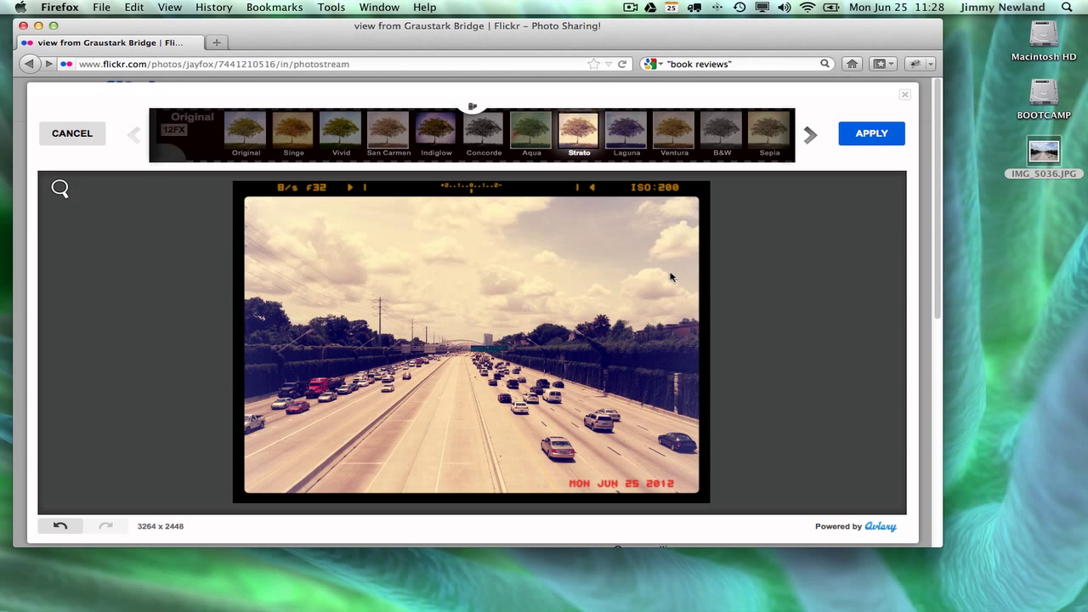
mouse_move(528, 340)
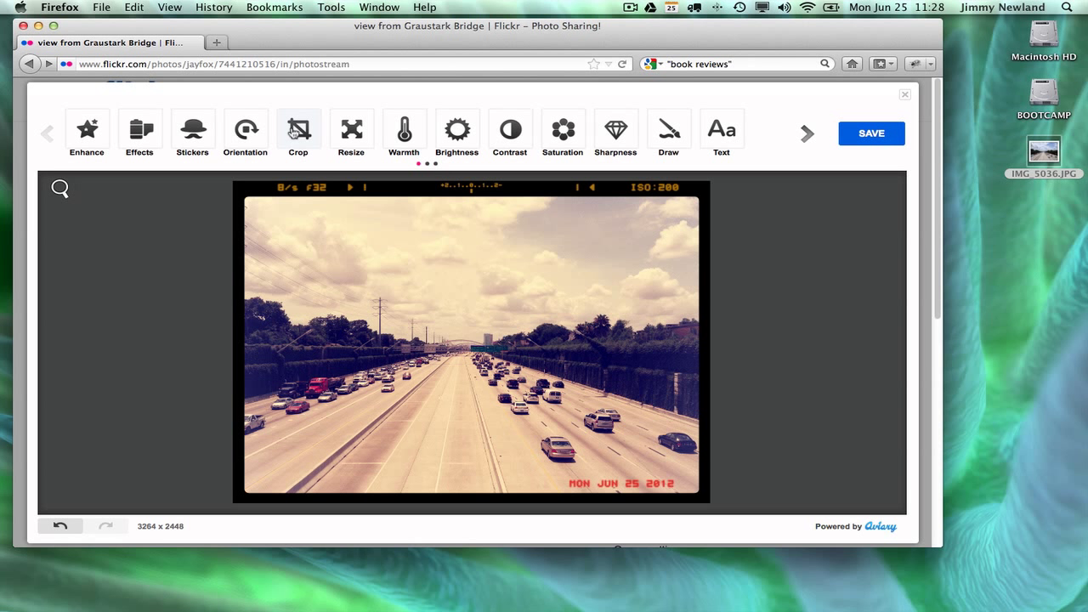
Adjust the photo's warmth slightly, then bring up the save dialog for the edit
left_click(192, 129)
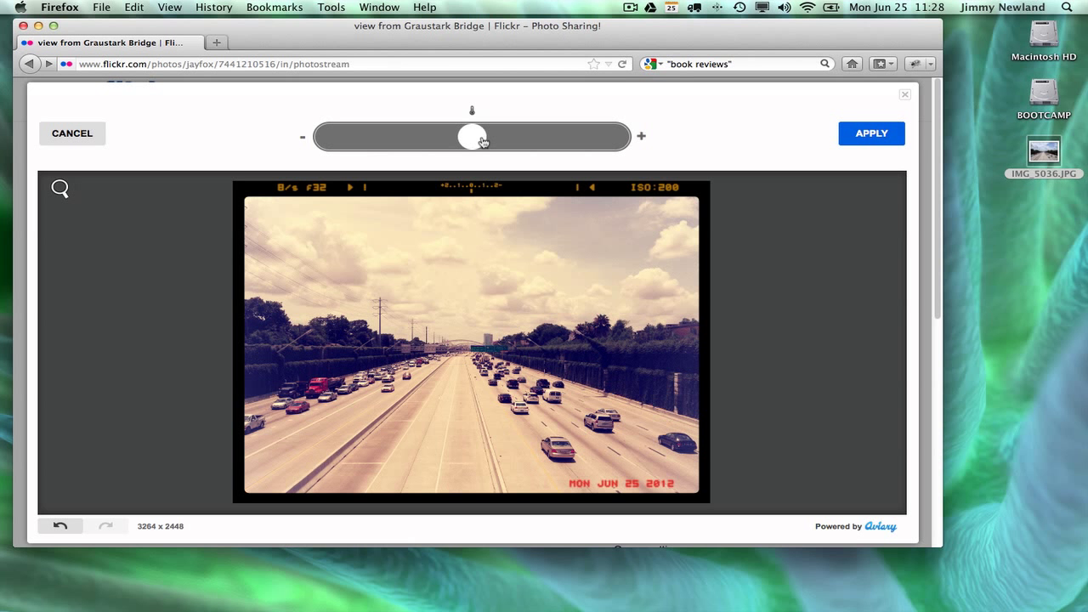
left_click_drag(471, 136, 500, 136)
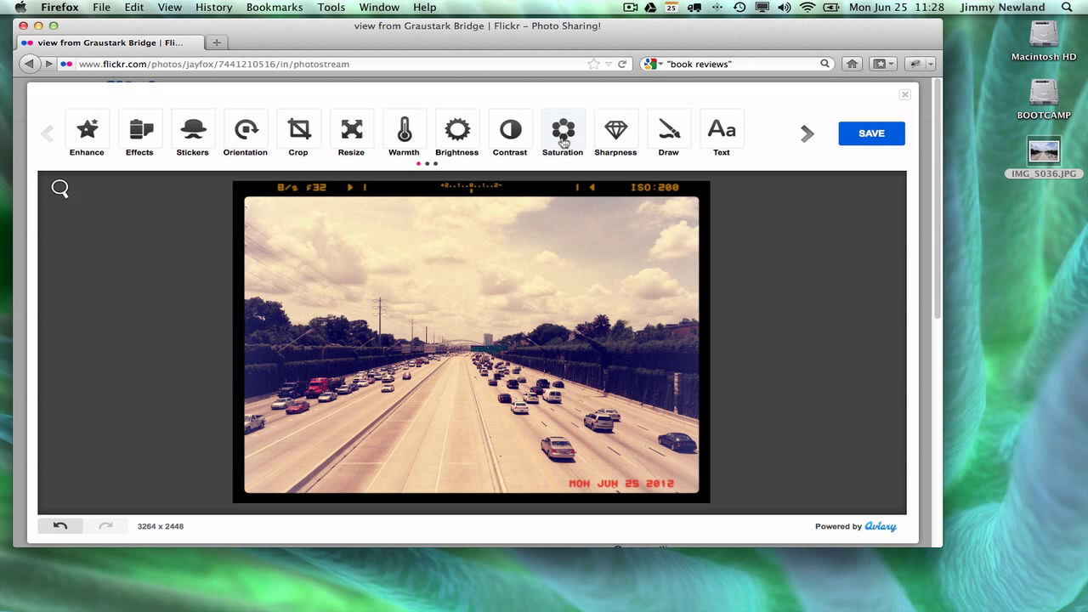
mouse_move(807, 133)
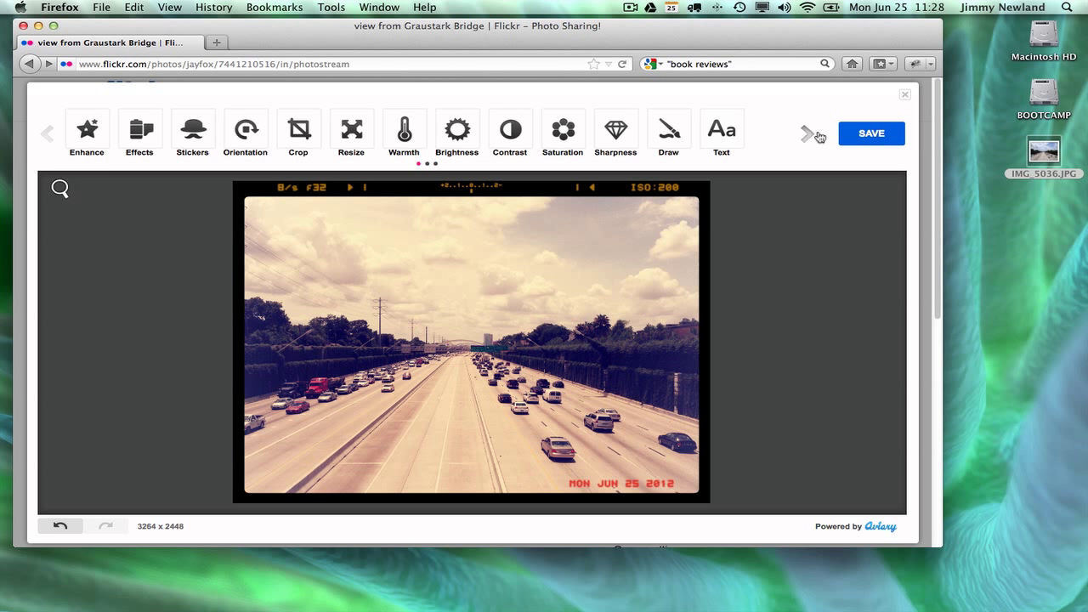
left_click(806, 133)
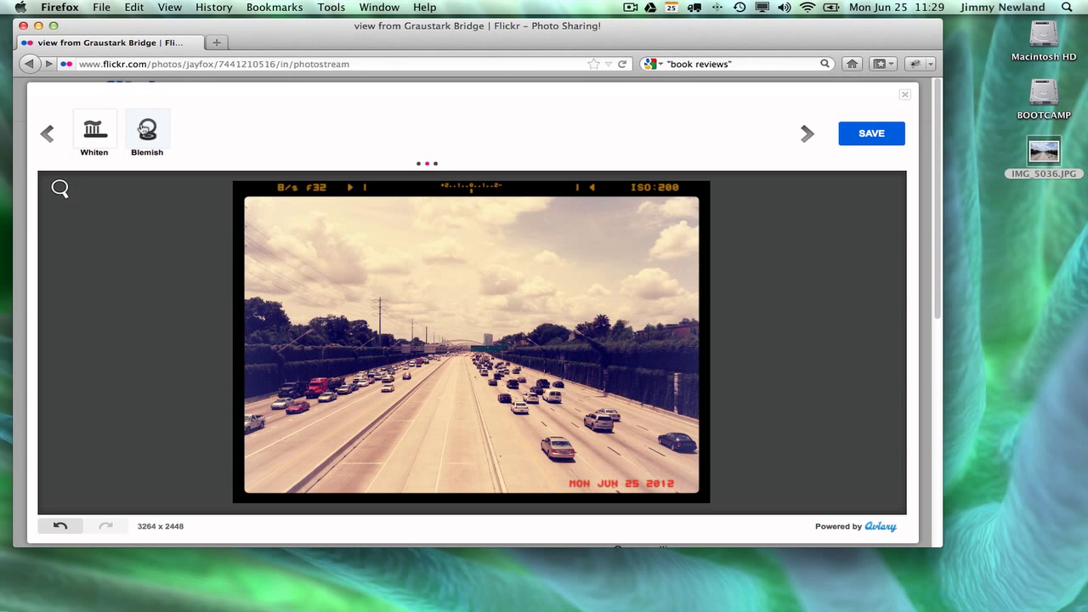
left_click(870, 133)
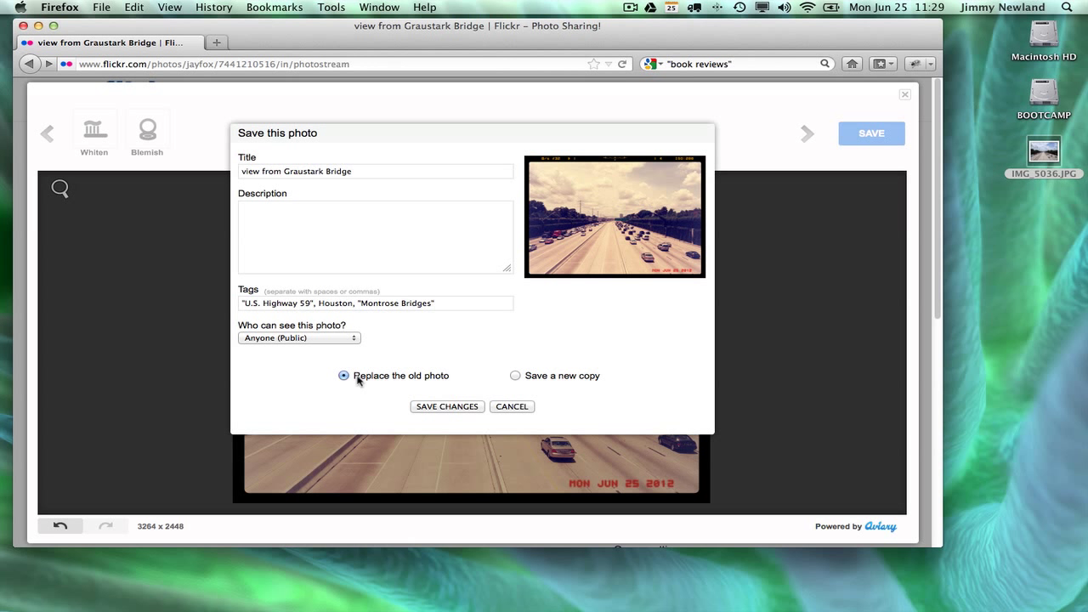
Save the changes so the edited photo replaces the original on Flickr
left_click(446, 406)
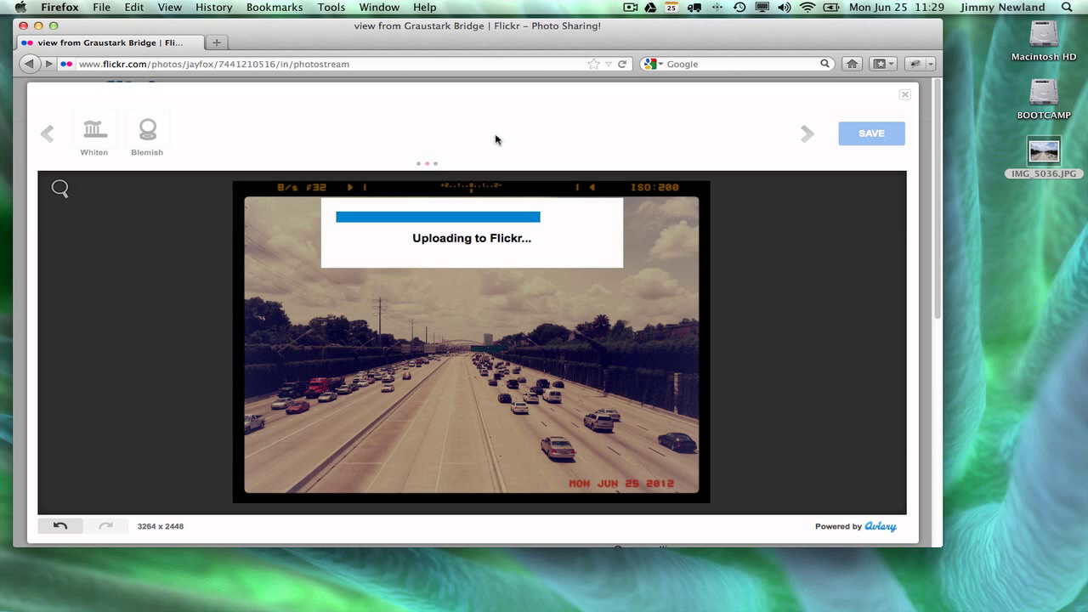
mouse_move(722, 127)
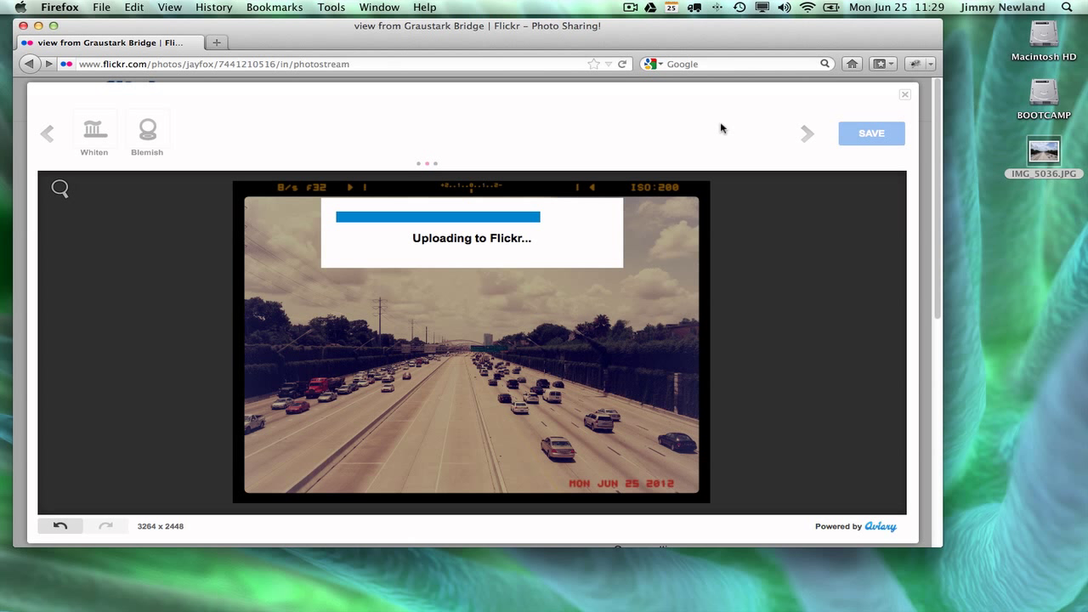
mouse_move(758, 333)
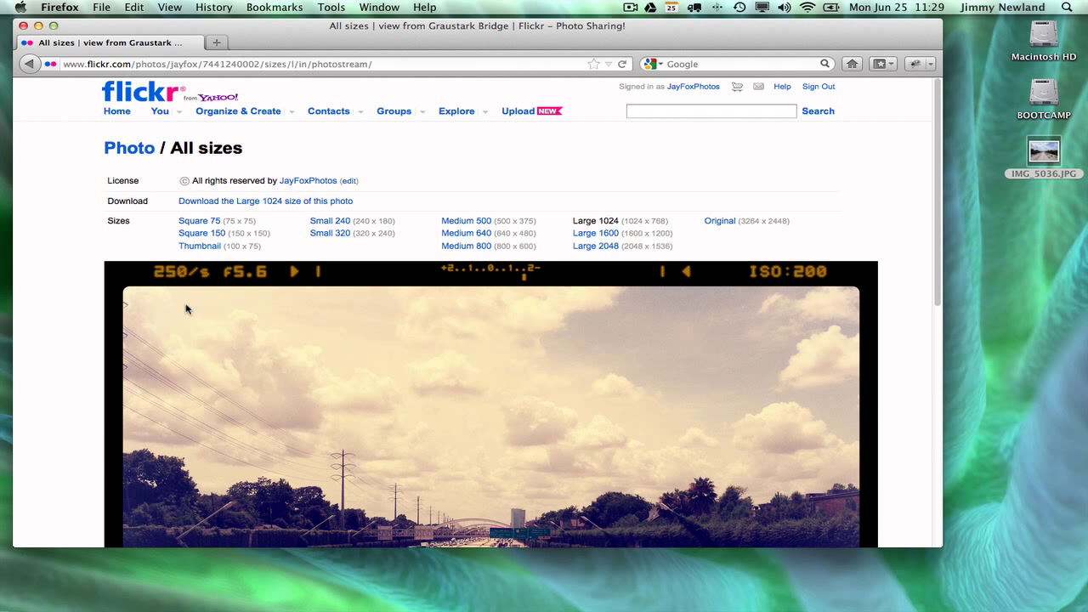
Open the Small 320 version of the edited photo in a new tab
left_click(330, 232)
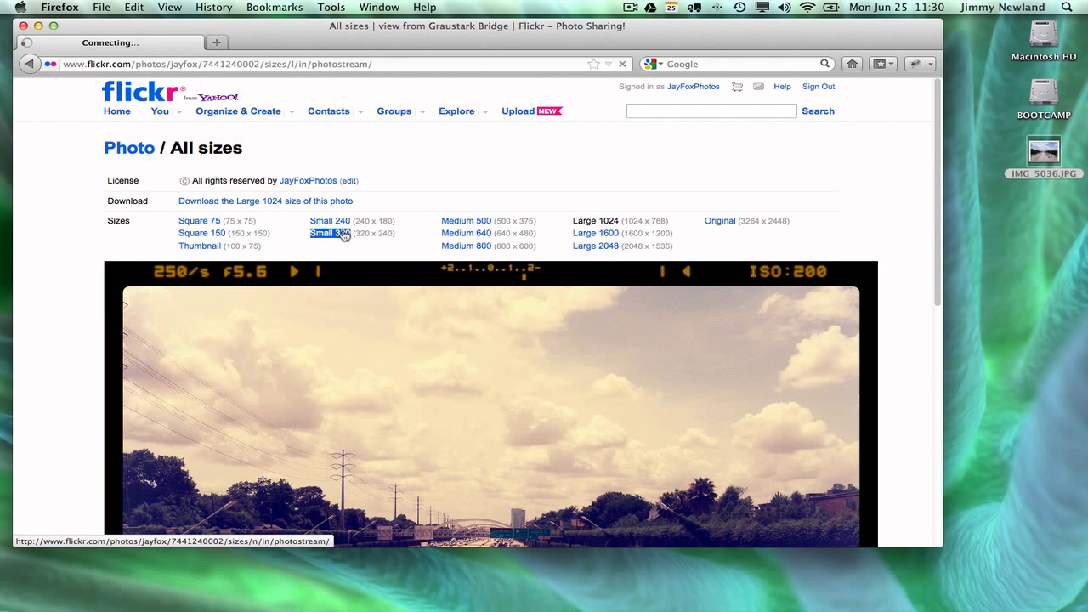
left_click(330, 233)
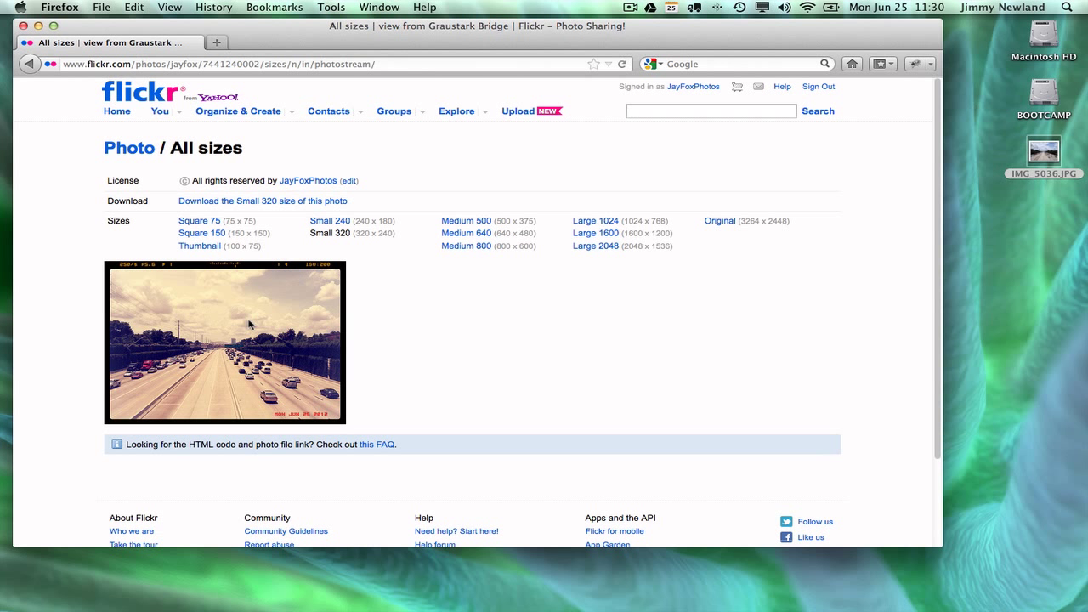
right_click(247, 332)
type("tumblr")
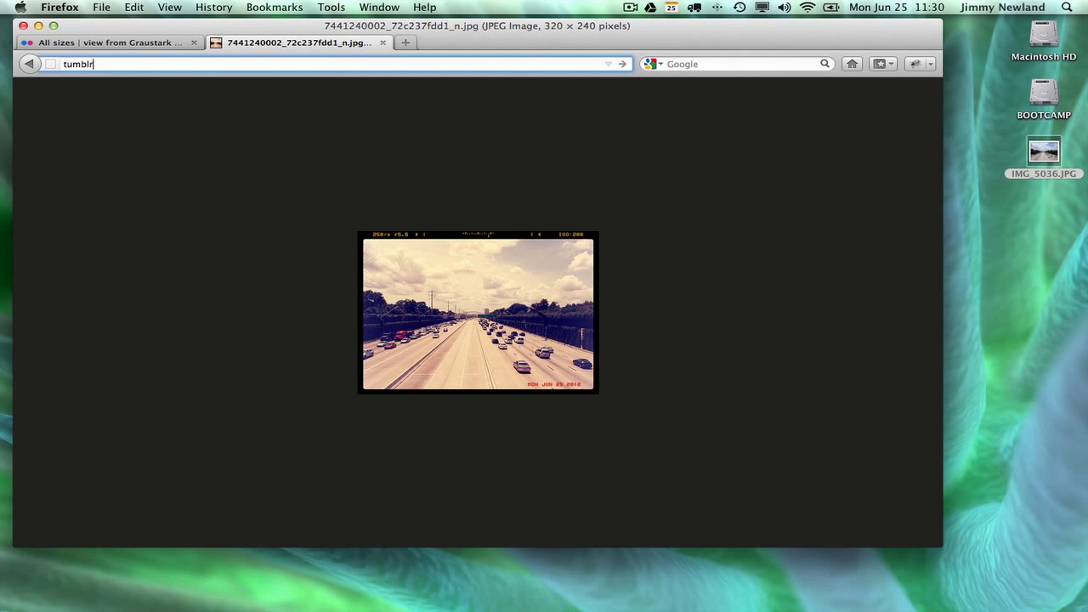
Go to tumblr and log in to reach the dashboard
key("Return")
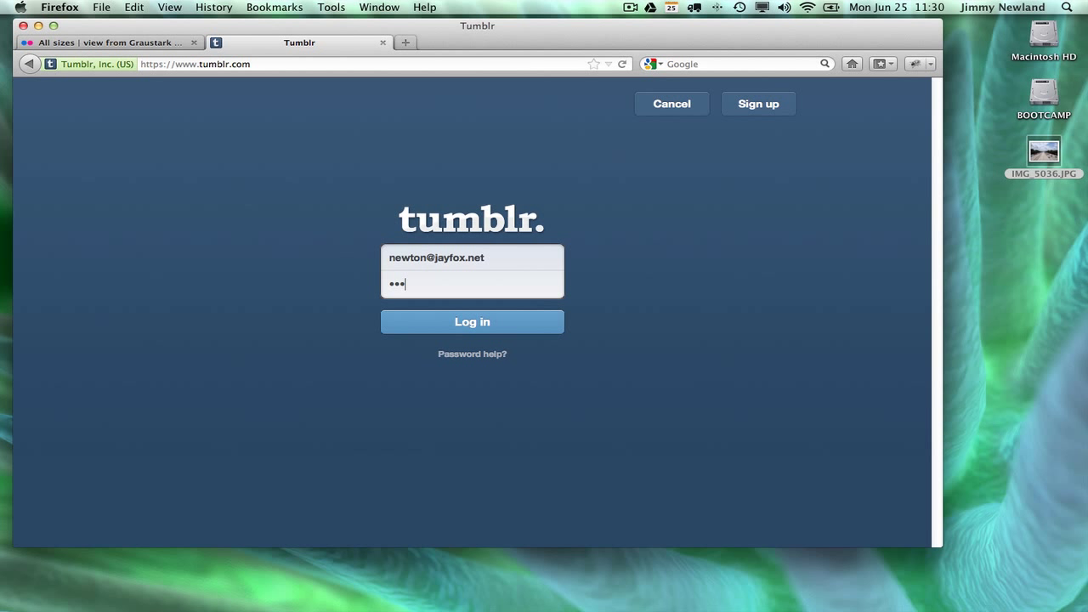
left_click(472, 322)
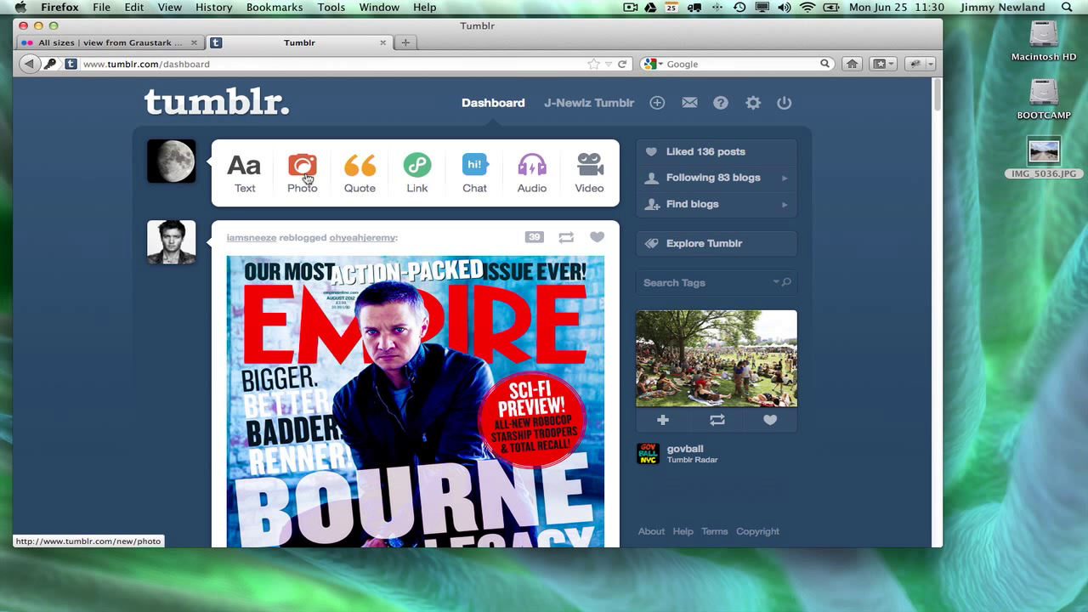
Start a Tumblr photo post captioned 'View from the Graustark bridge editing via Aviary on Flickr'
left_click(302, 164)
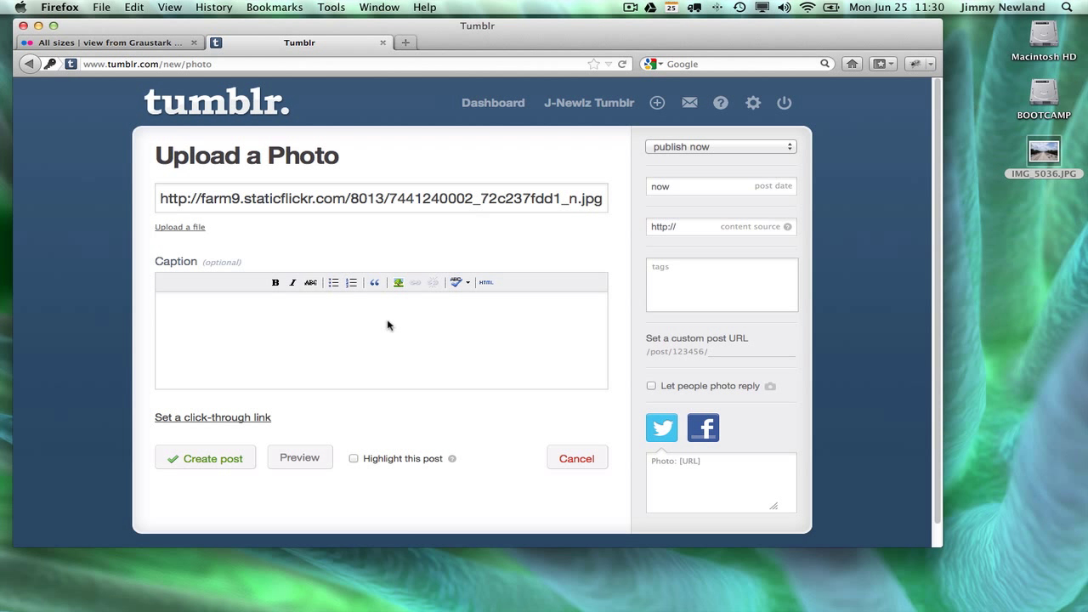
type("View from the Grausta")
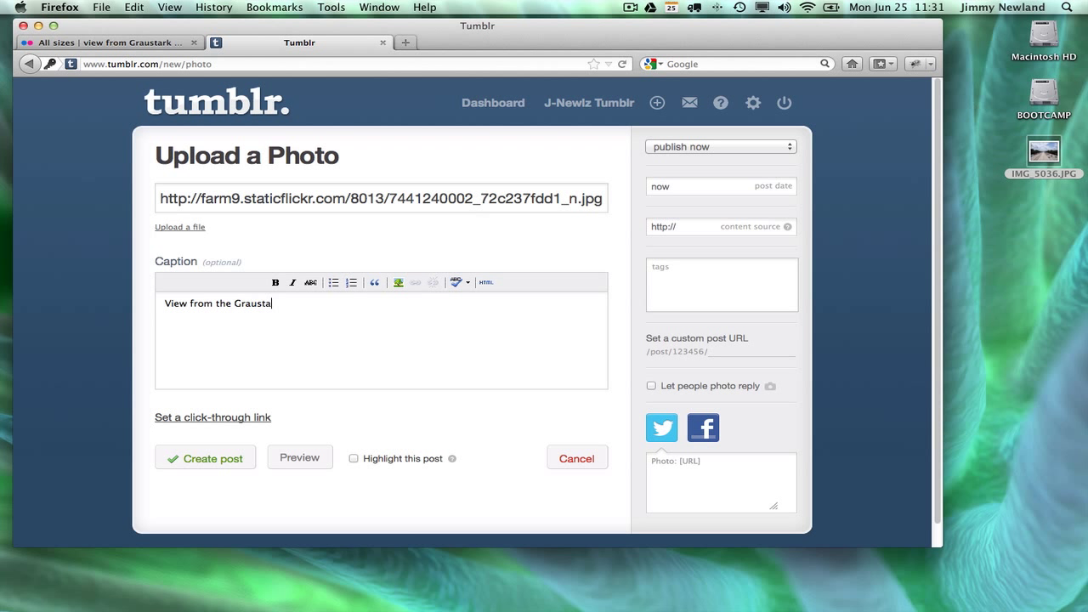
type("rk bridge")
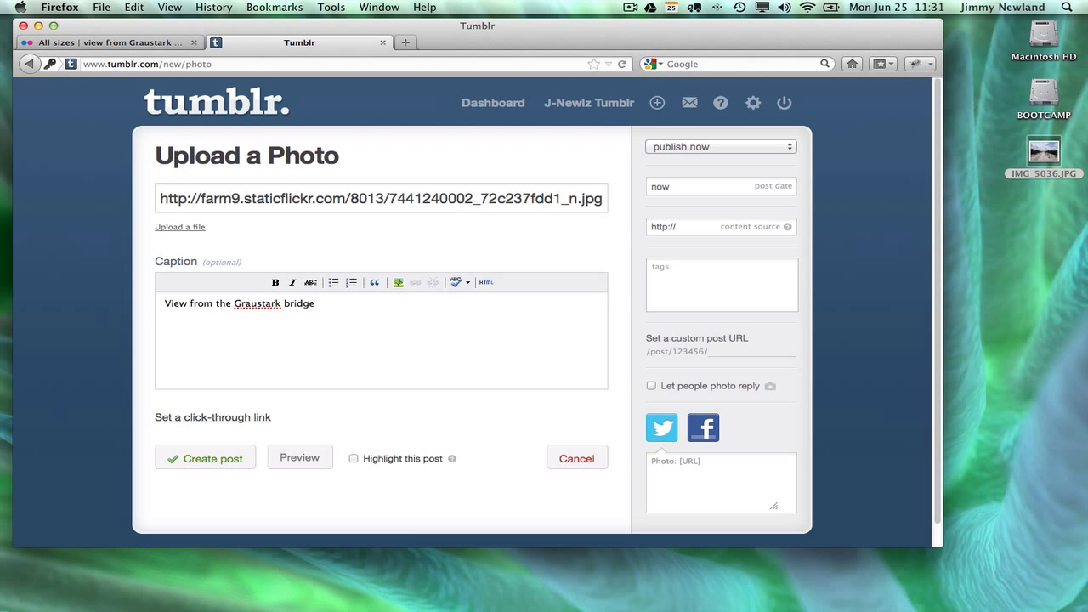
type("editing via Aviary on Fli")
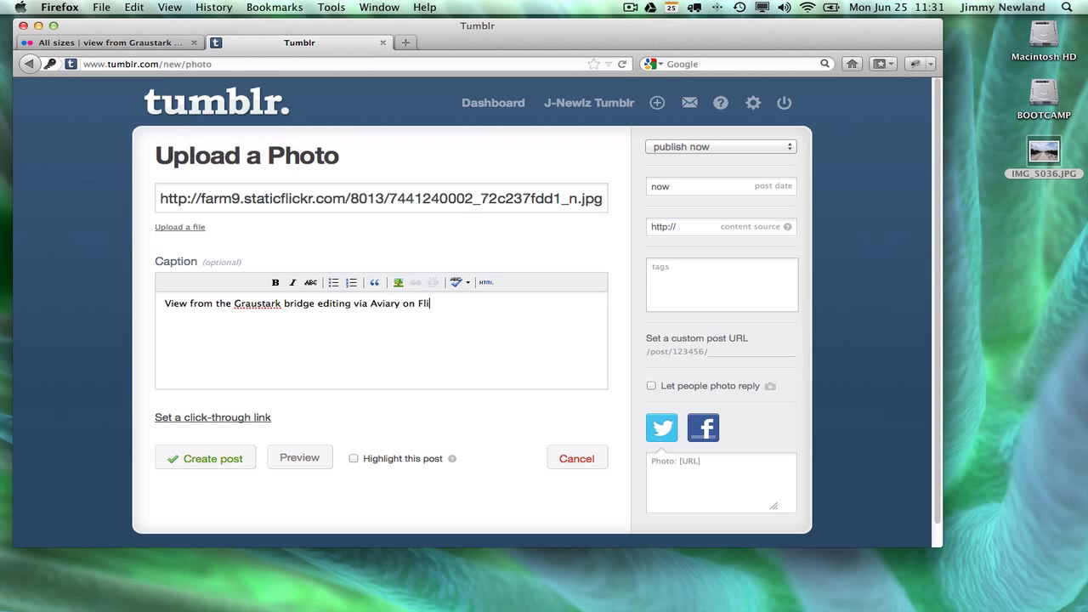
Check the Flickr page, return to the Tumblr draft and publish the post
left_click(111, 42)
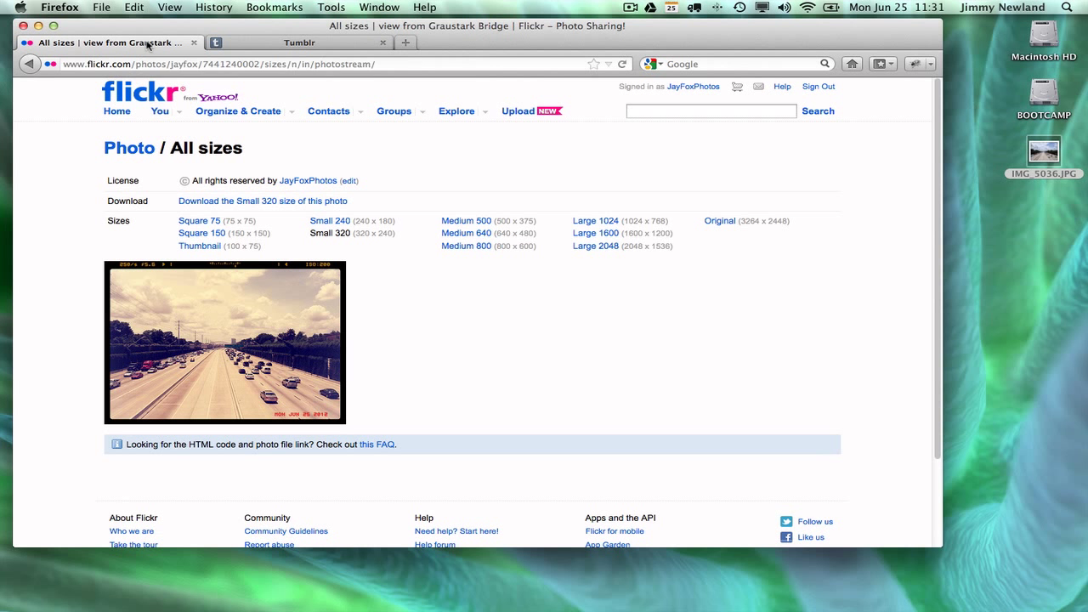
left_click(595, 220)
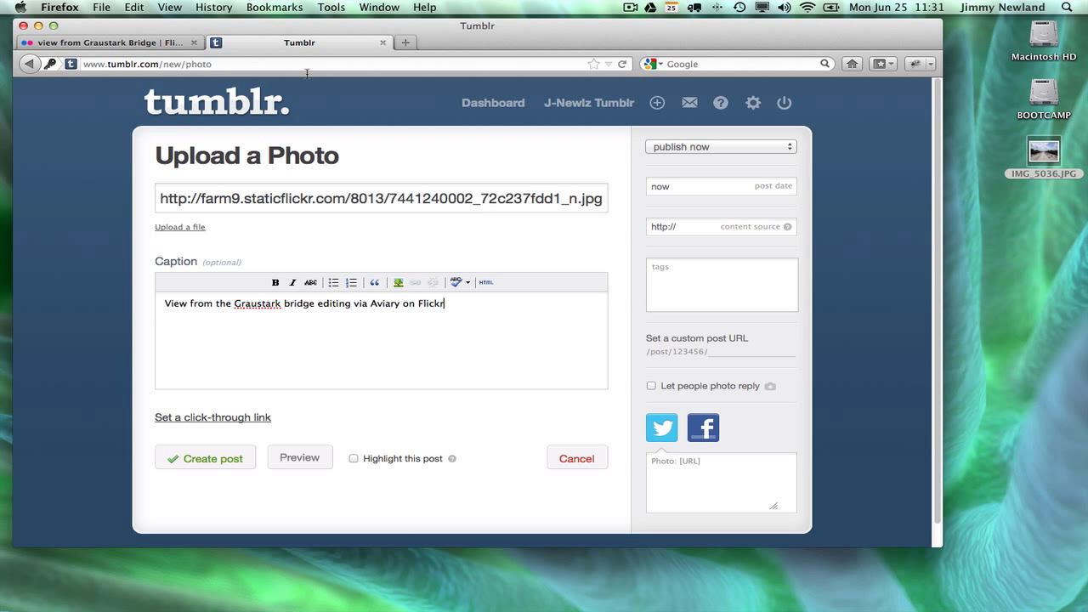
left_click(205, 457)
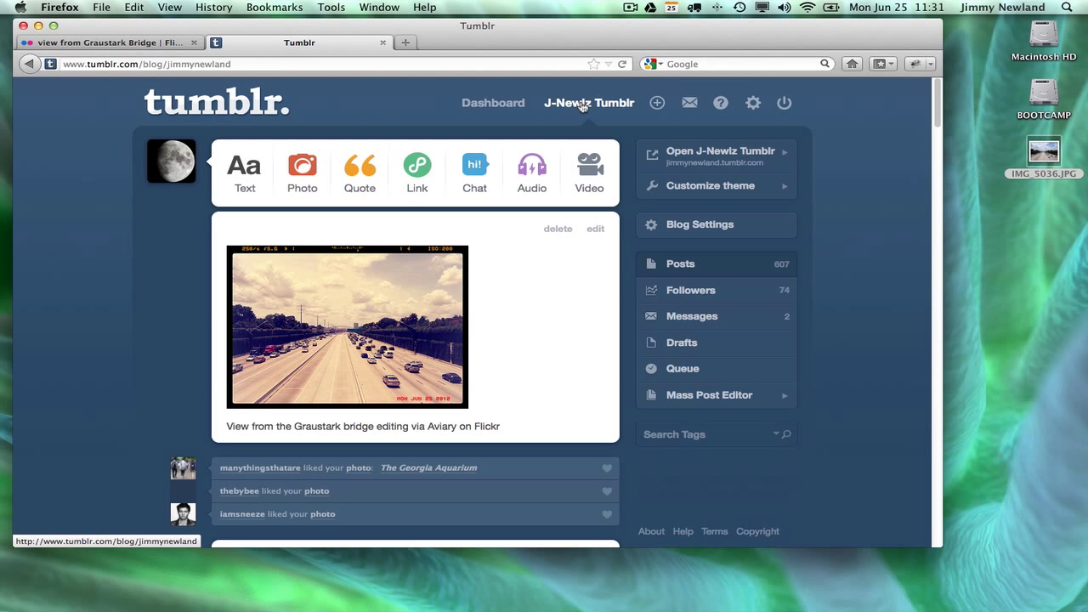
Open the edited highway photo's own Flickr page from the posted image
left_click(294, 42)
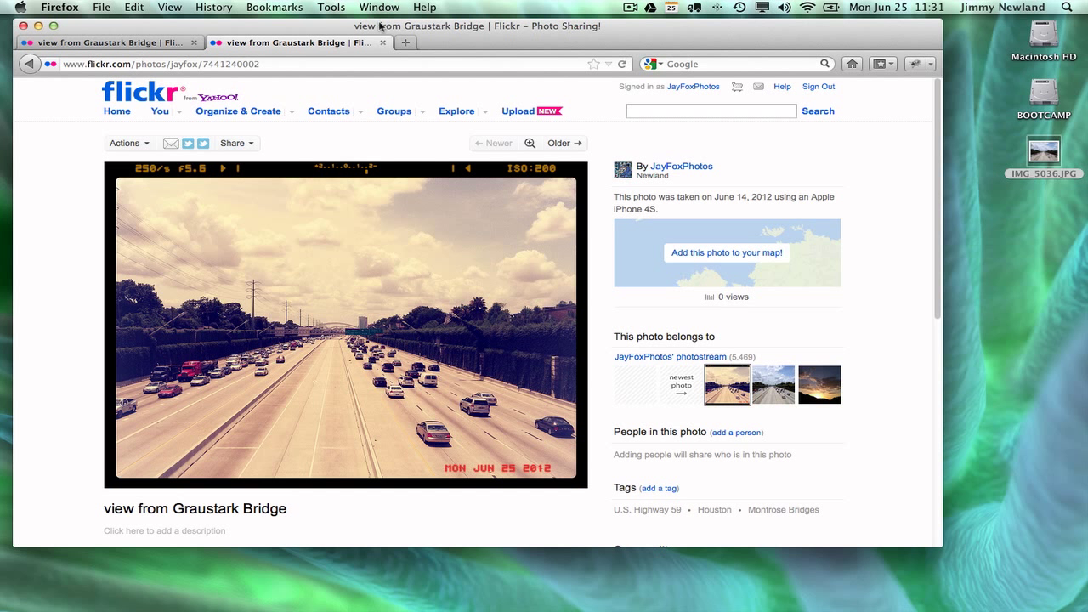
left_click(340, 63)
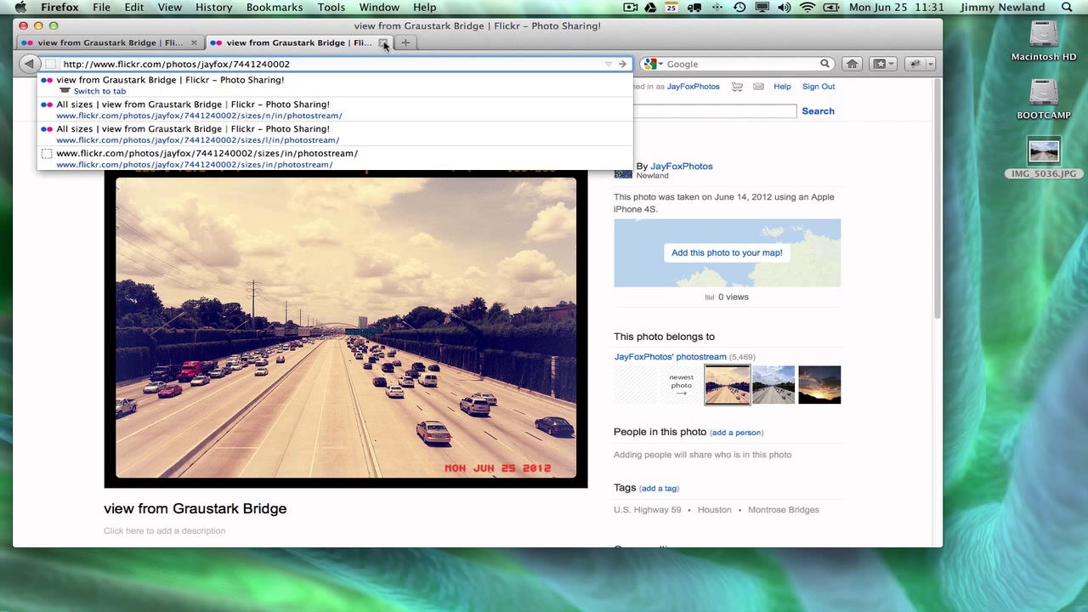